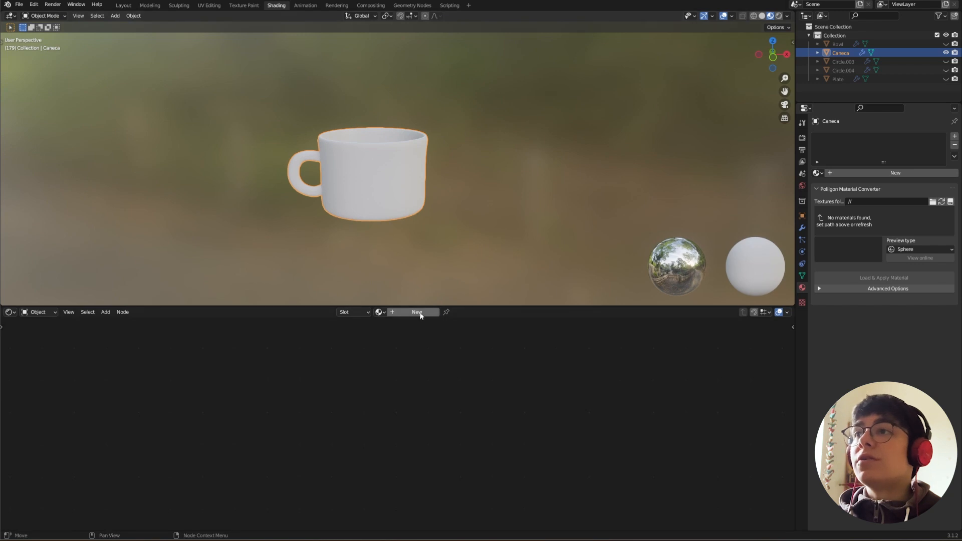
# Create the Clay material and add a Voronoi Texture feeding its Base Color.
pyautogui.click(417, 311)
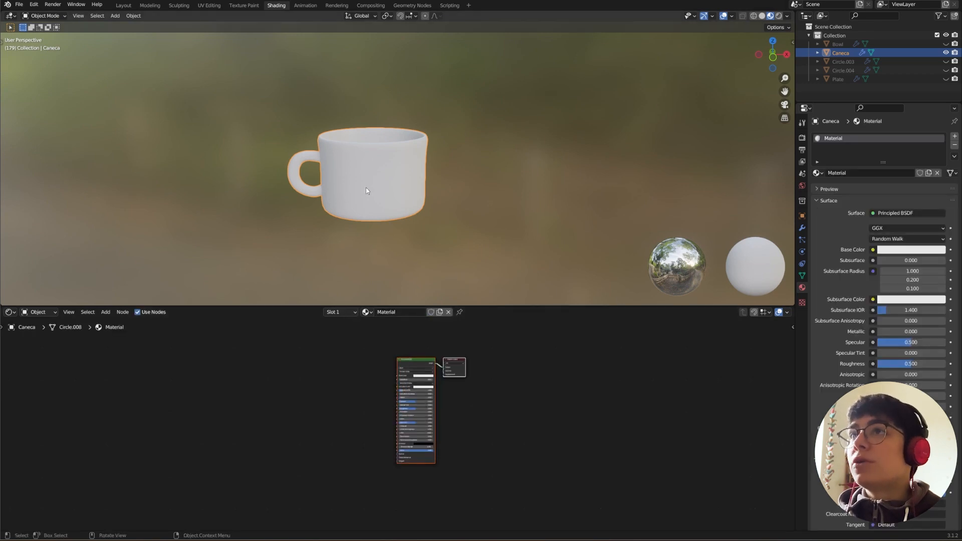
pyautogui.moveTo(425, 389)
pyautogui.write('v')
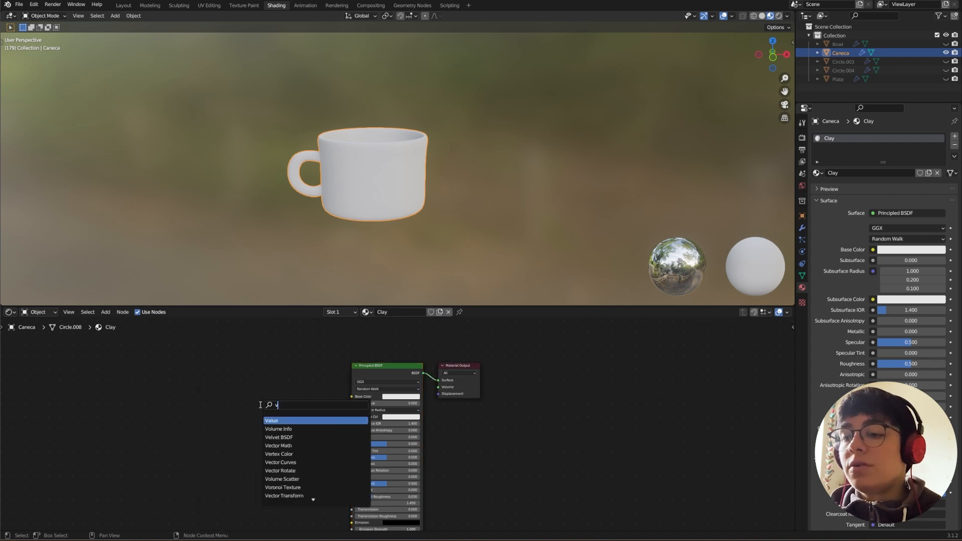
pyautogui.click(283, 487)
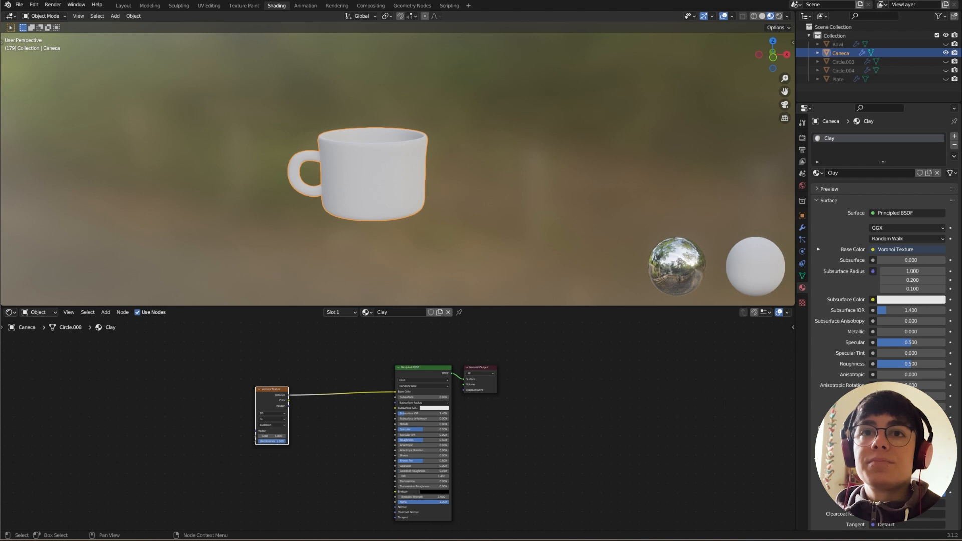
# Reposition the Voronoi node and switch its feature type to Smooth F1.
pyautogui.moveTo(271, 389); pyautogui.dragTo(198, 393)
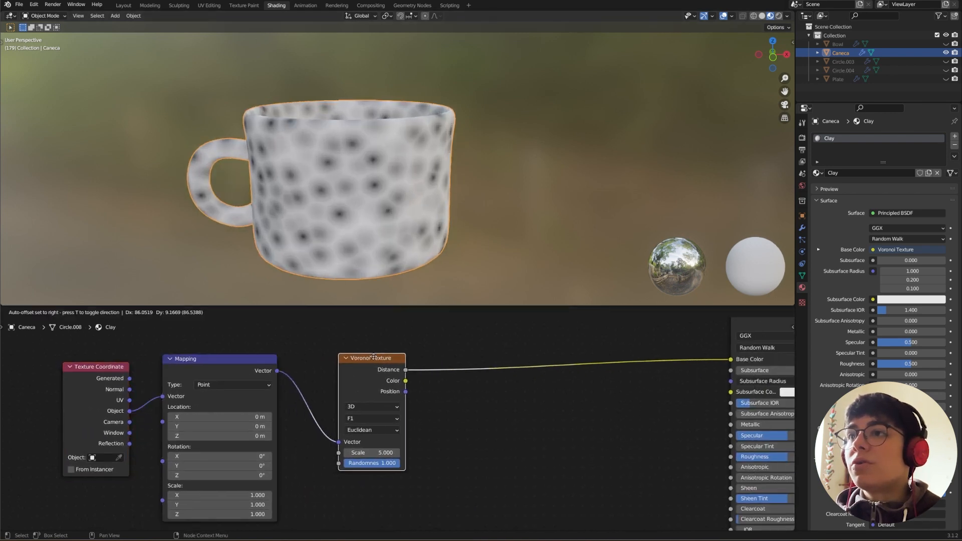
pyautogui.click(384, 419)
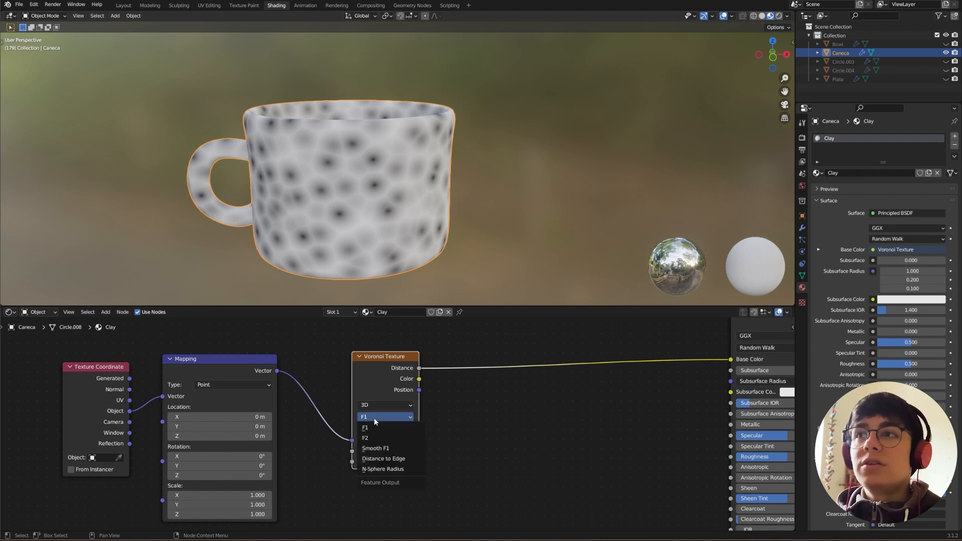
pyautogui.click(374, 448)
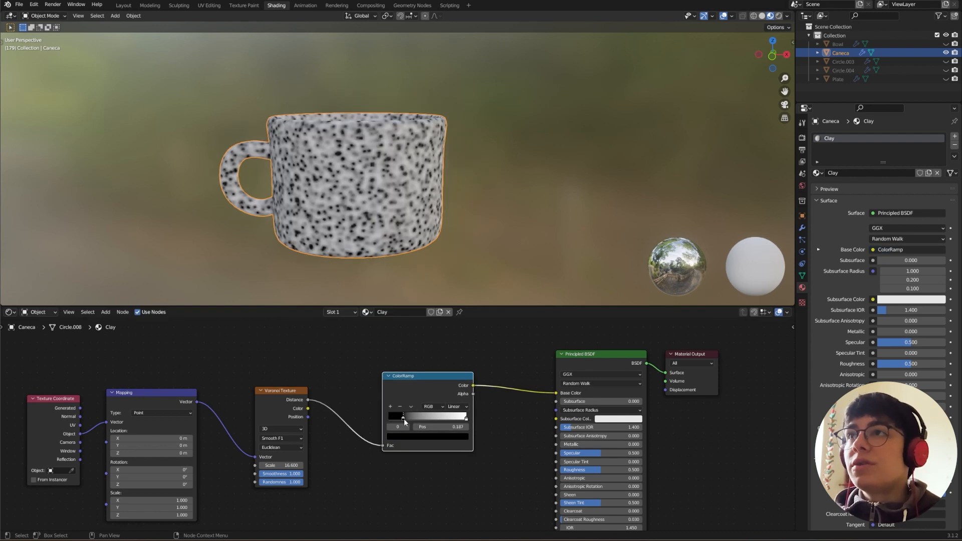
# Tighten the ColorRamp stops into crisp brown speckles and place a duplicated ramp above.
pyautogui.moveTo(403, 417); pyautogui.dragTo(428, 417)
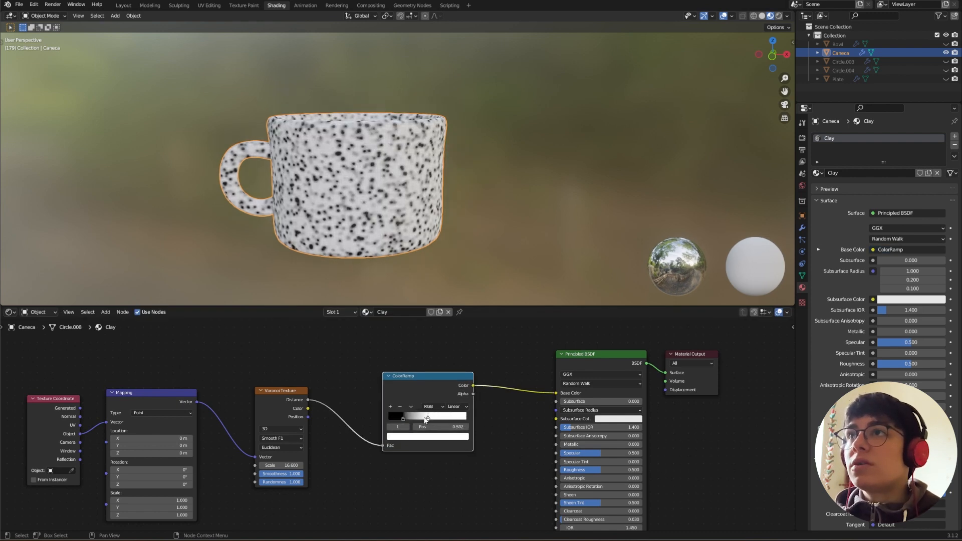
pyautogui.moveTo(428, 418); pyautogui.dragTo(409, 418)
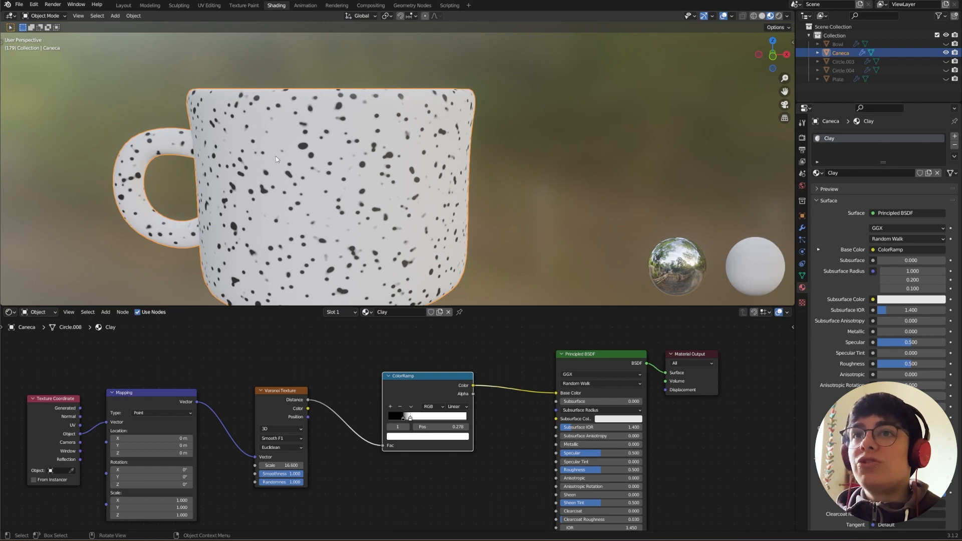
pyautogui.moveTo(410, 416); pyautogui.dragTo(405, 416)
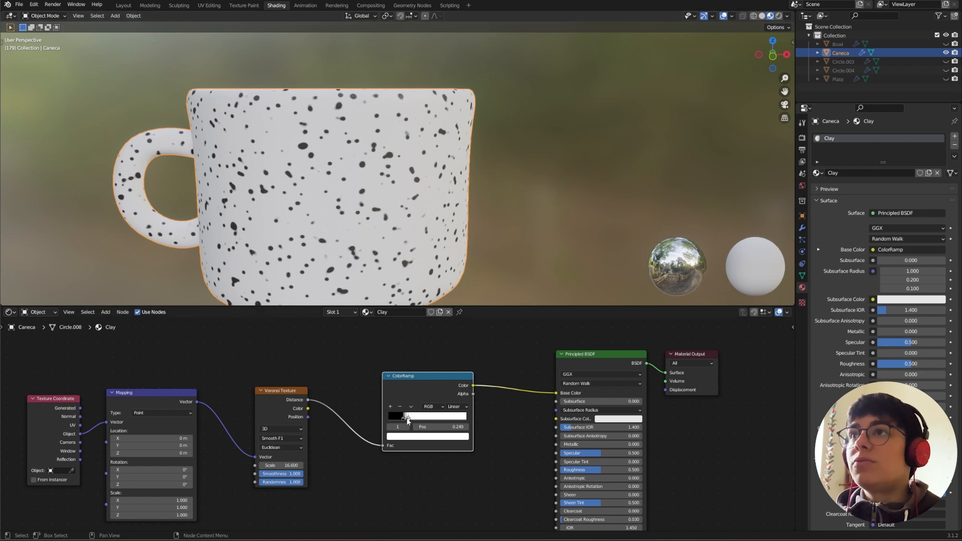
pyautogui.moveTo(407, 417); pyautogui.dragTo(411, 416)
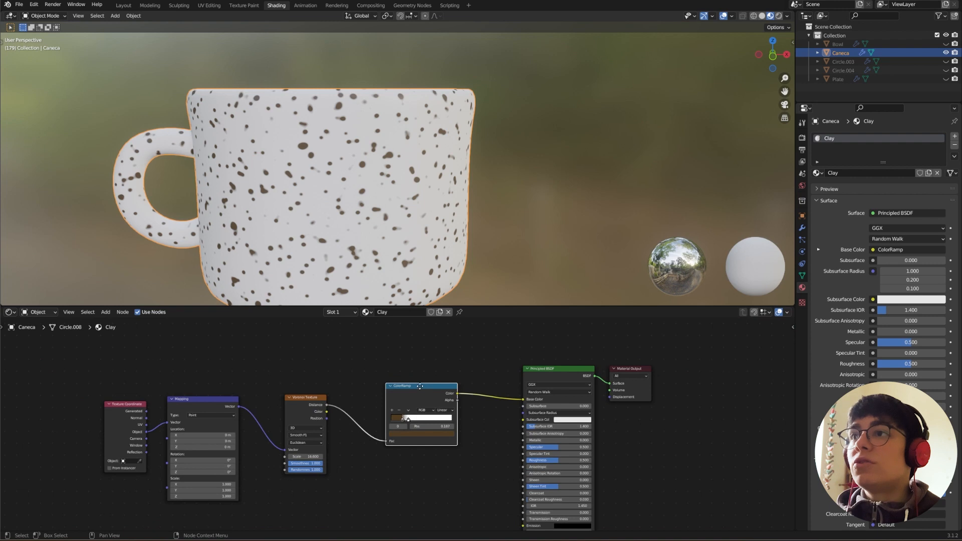
pyautogui.moveTo(420, 386); pyautogui.dragTo(395, 392)
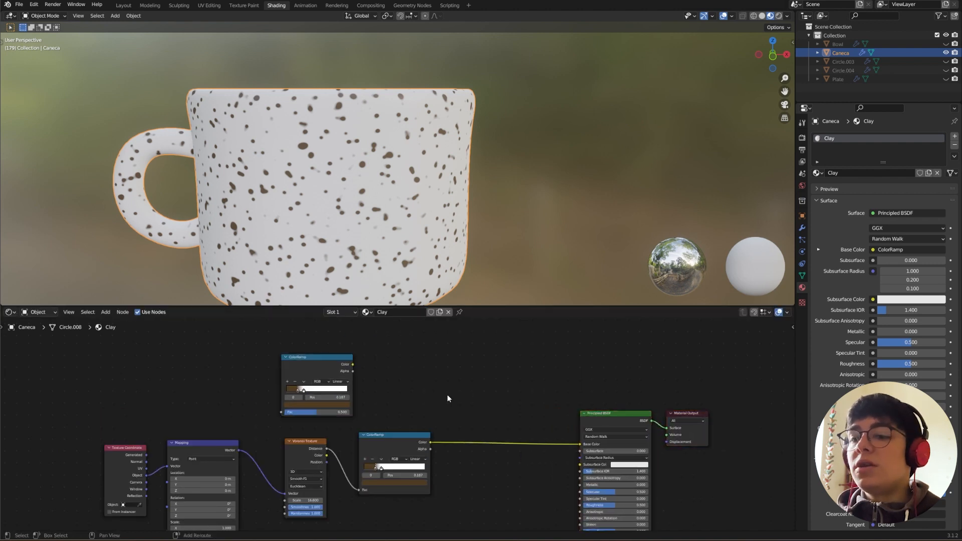
# Add a MixRGB node set to Multiply and feed the upper colour ramp into it.
pyautogui.write('m')
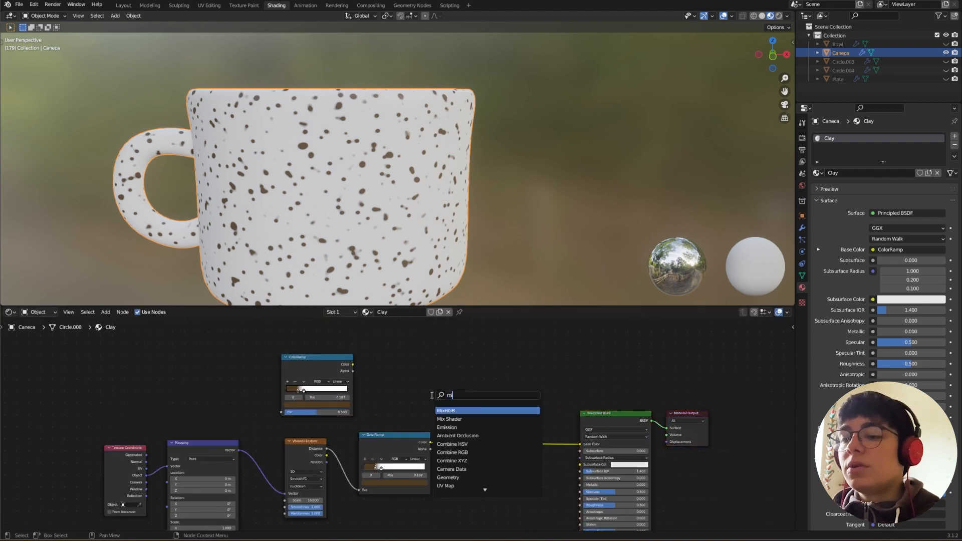
pyautogui.click(445, 409)
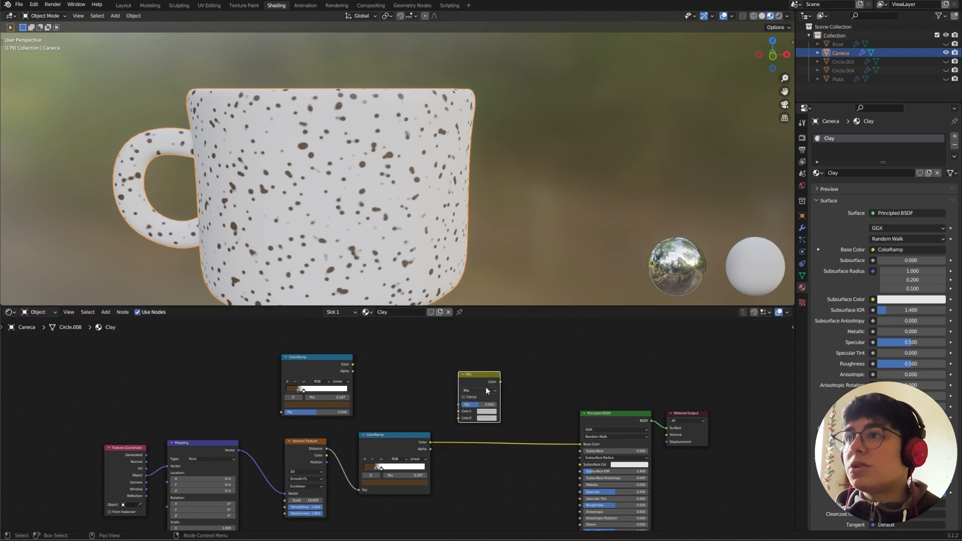
pyautogui.click(480, 390)
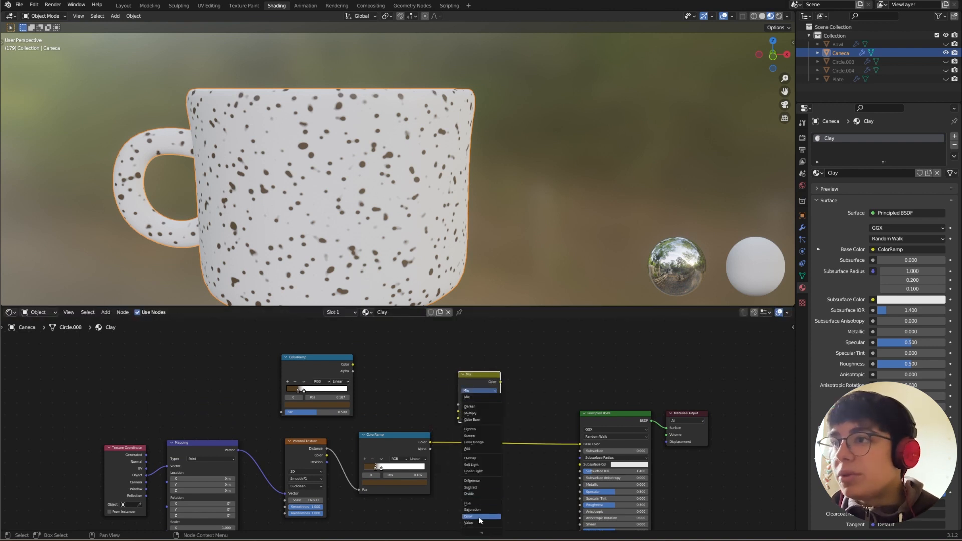
pyautogui.moveTo(479, 419)
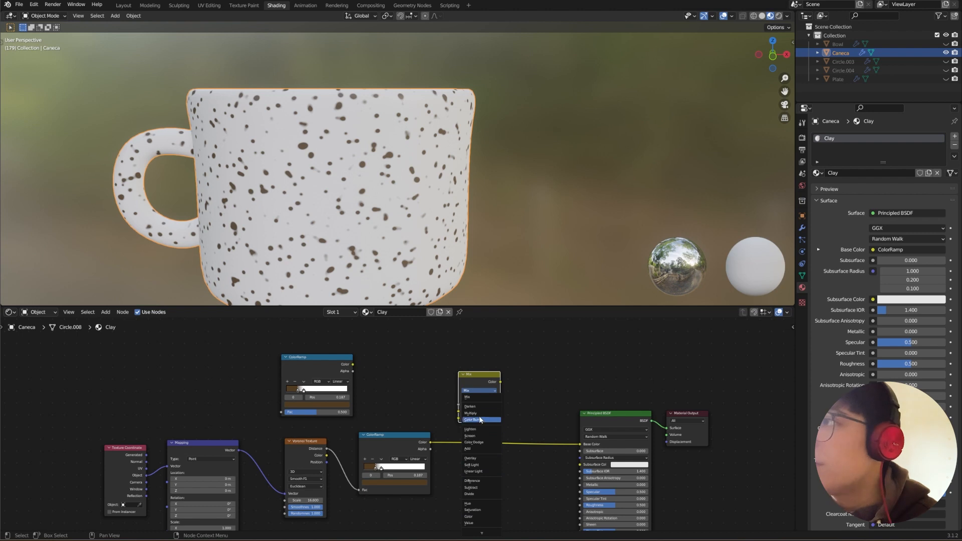
pyautogui.click(470, 413)
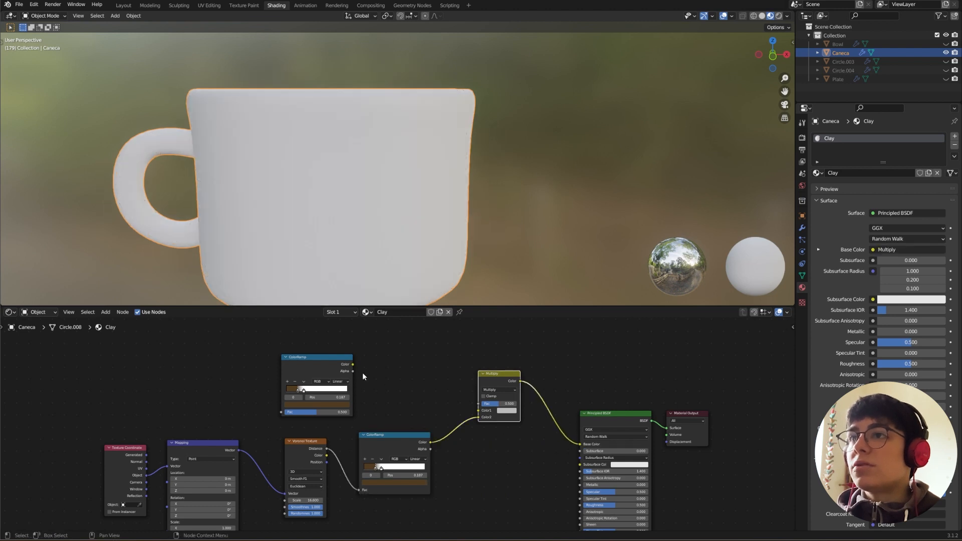
pyautogui.moveTo(353, 365); pyautogui.dragTo(480, 411)
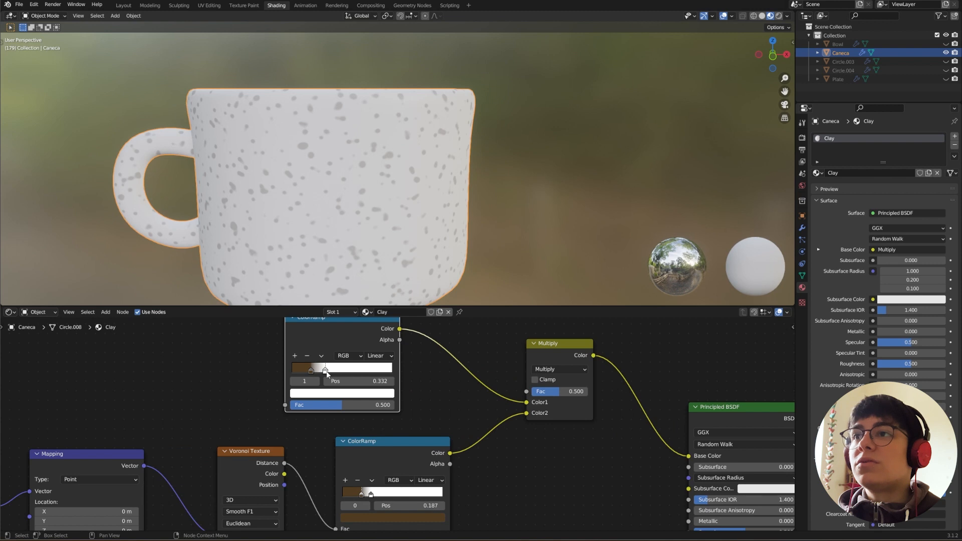
# Set the upper ramp's light stop to green and enable Clamp on the Multiply node.
pyautogui.click(313, 367)
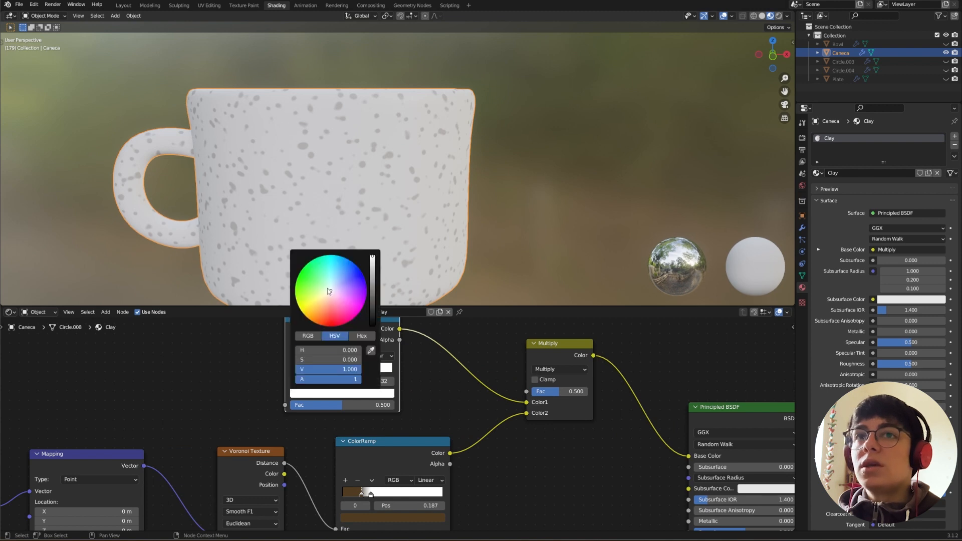
pyautogui.click(318, 285)
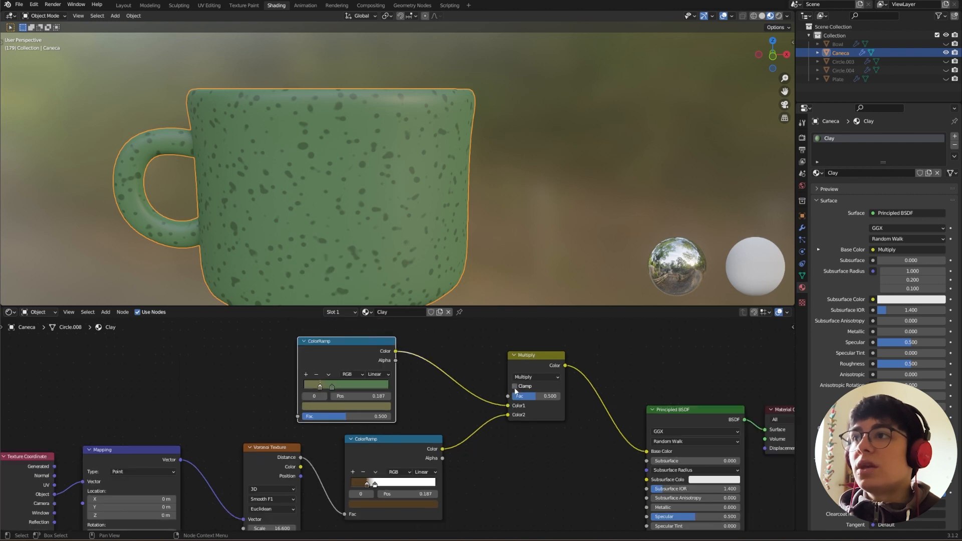
pyautogui.click(514, 386)
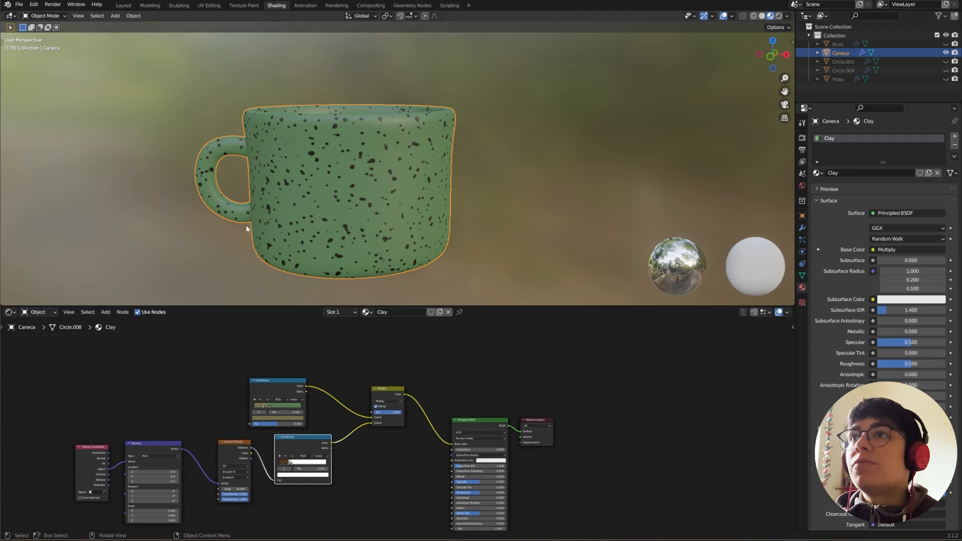
pyautogui.moveTo(385, 234)
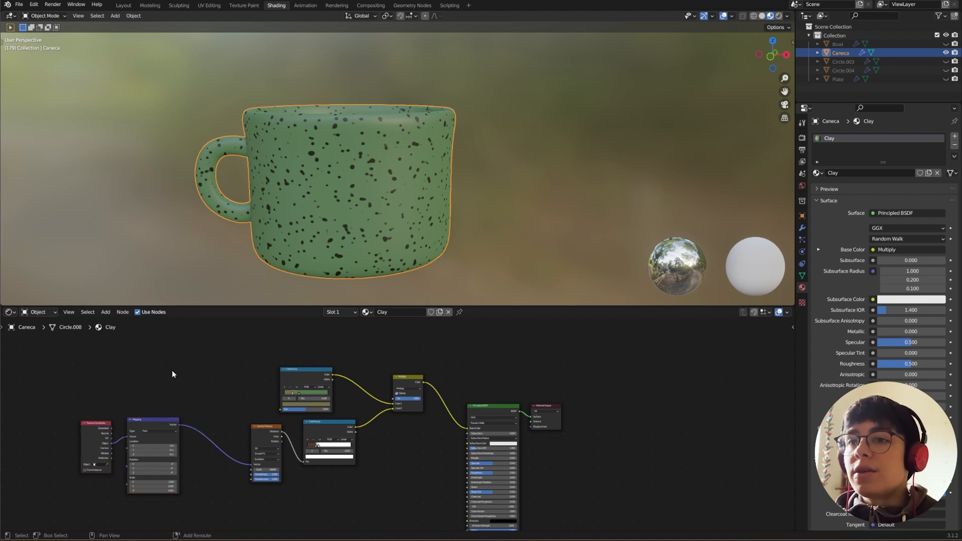
# Add a Gradient Texture and wire its ramp into the Multiply node's Fac.
pyautogui.write('gr')
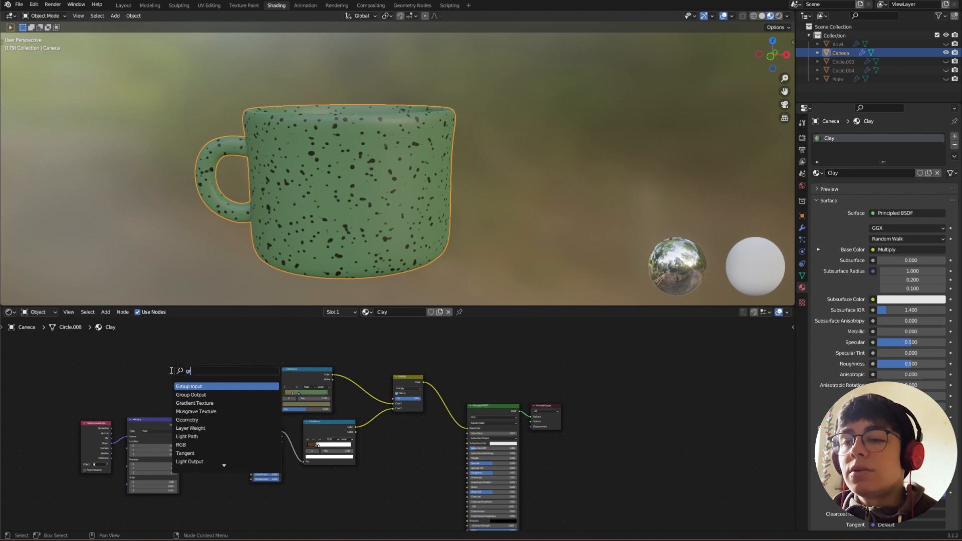
pyautogui.click(194, 403)
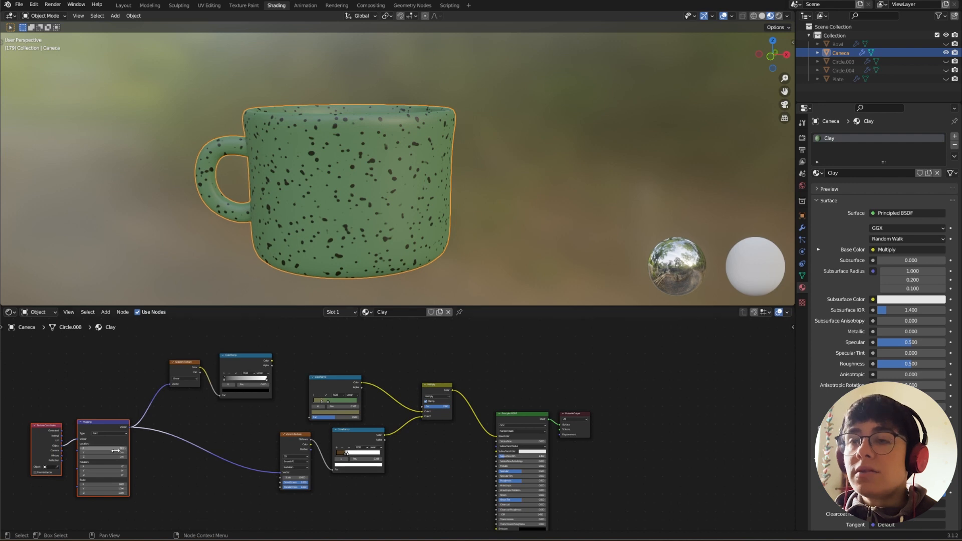
pyautogui.moveTo(325, 359); pyautogui.dragTo(441, 486)
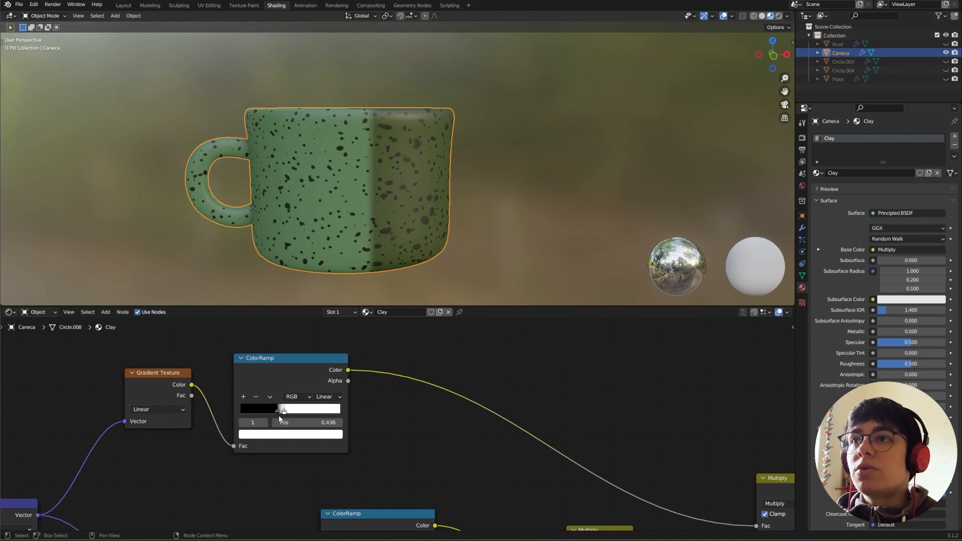
# Set the gradient ramp to B-Spline, blend mode to Mix, and Mapping Rotation Y to -90.
pyautogui.click(328, 397)
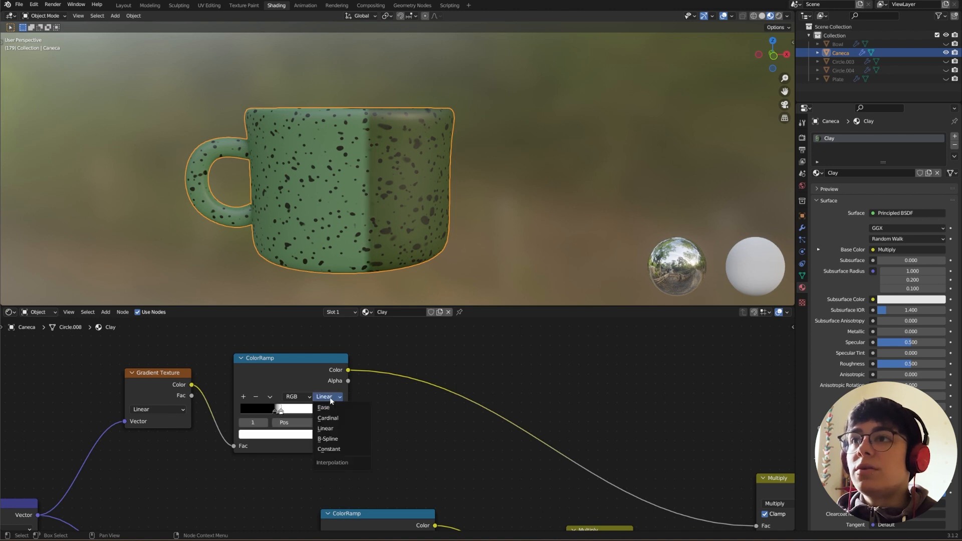
pyautogui.click(327, 438)
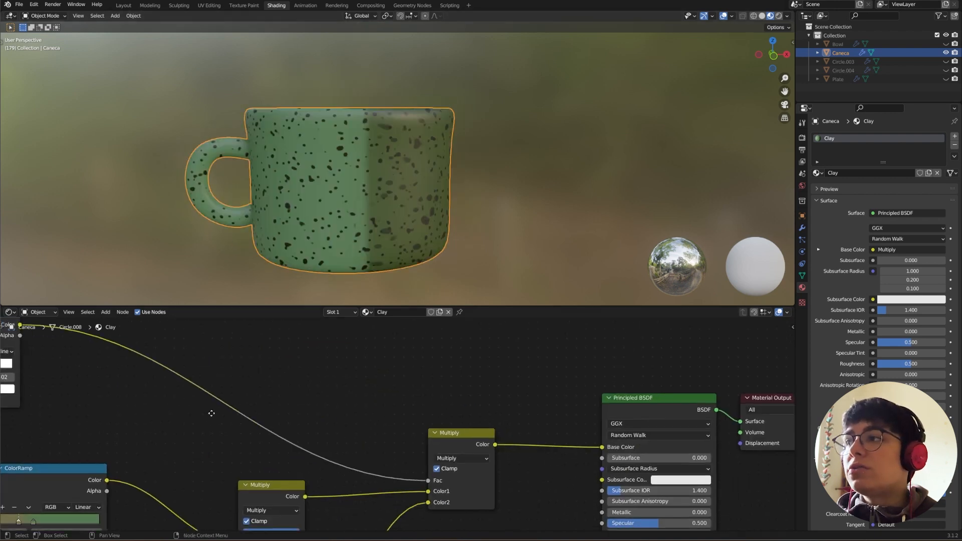
pyautogui.click(460, 458)
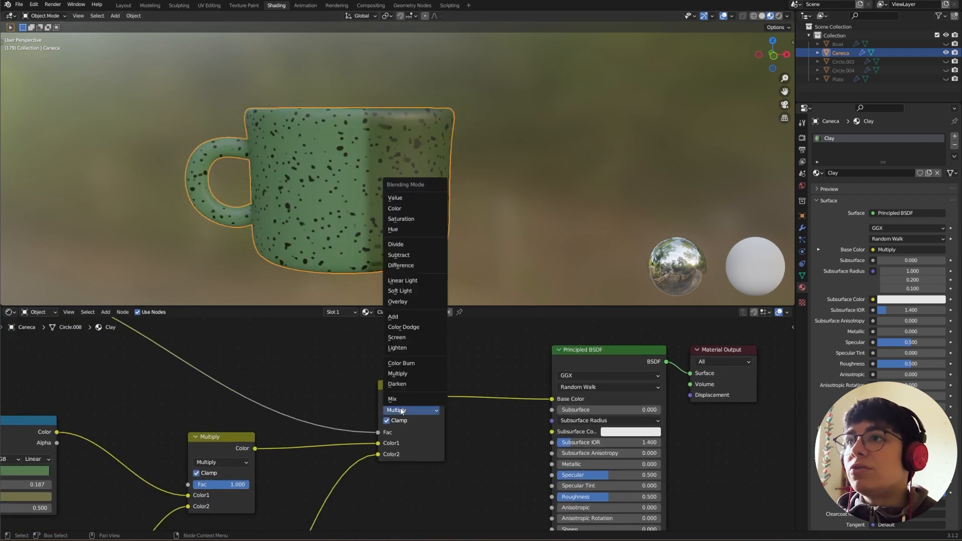
pyautogui.click(392, 399)
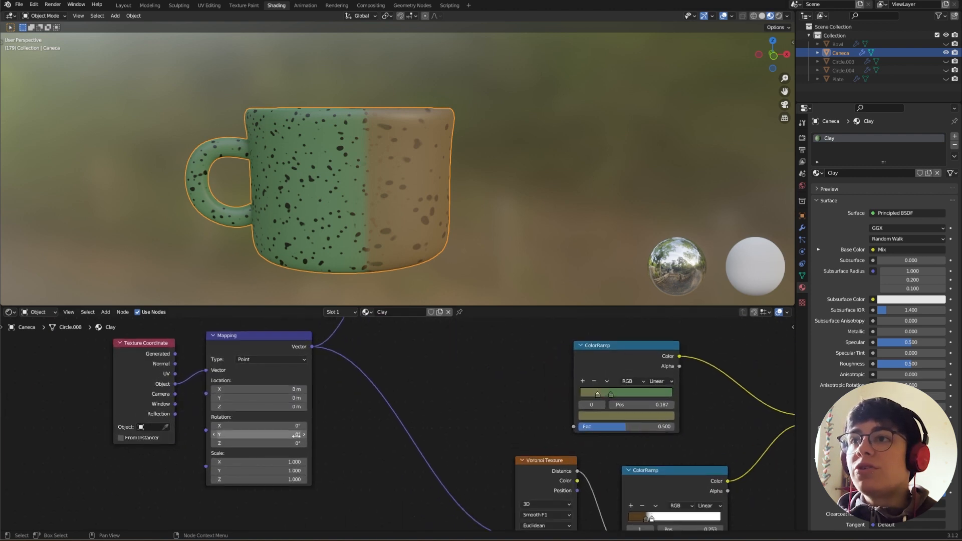
pyautogui.write('-90')
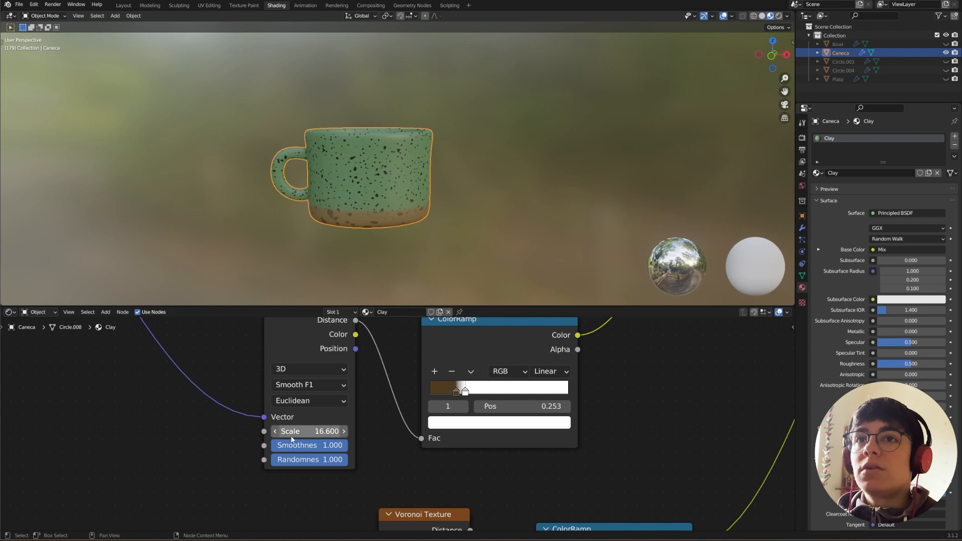
# Raise Voronoi Scale to 87.2 and set the gradient ramp interpolation to Constant.
pyautogui.moveTo(295, 431); pyautogui.dragTo(325, 431)
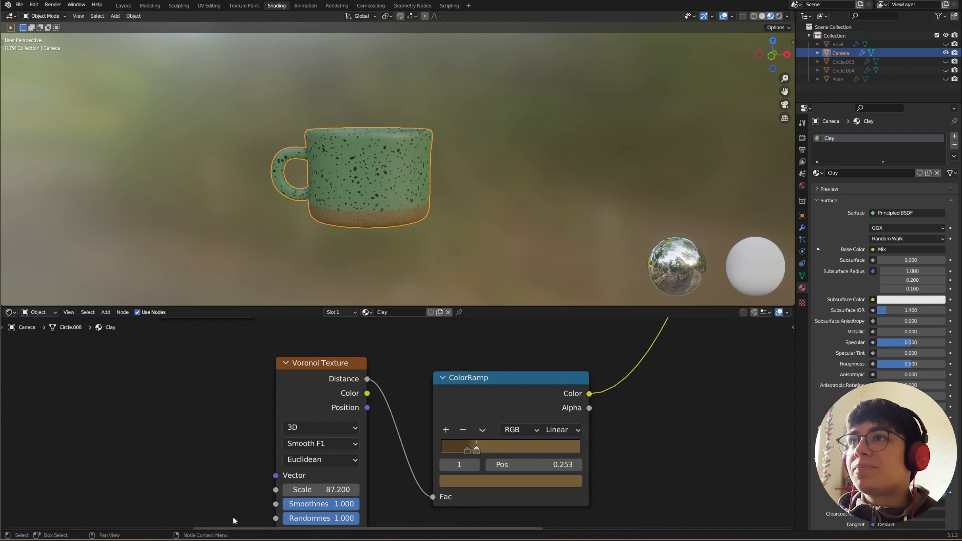
pyautogui.moveTo(324, 489); pyautogui.dragTo(312, 490)
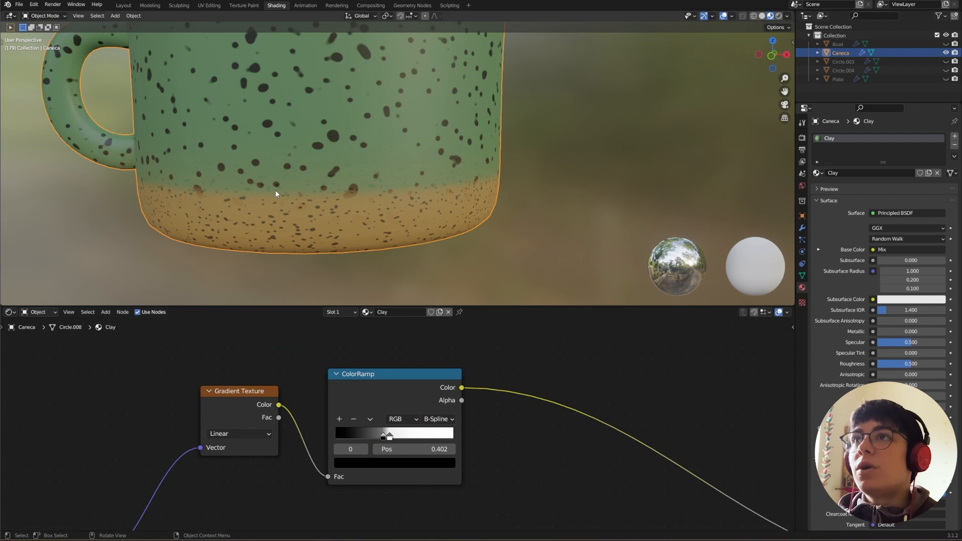
pyautogui.moveTo(365, 254)
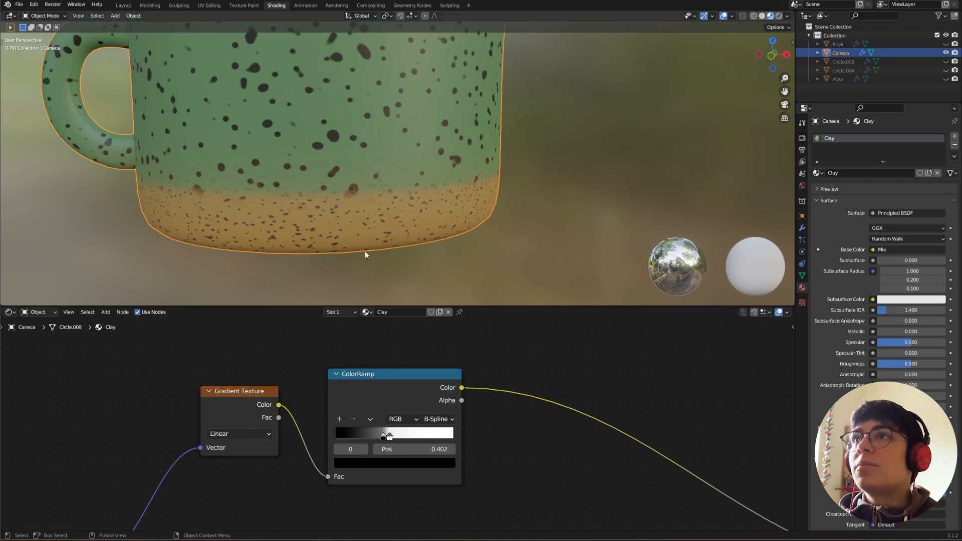
pyautogui.click(437, 419)
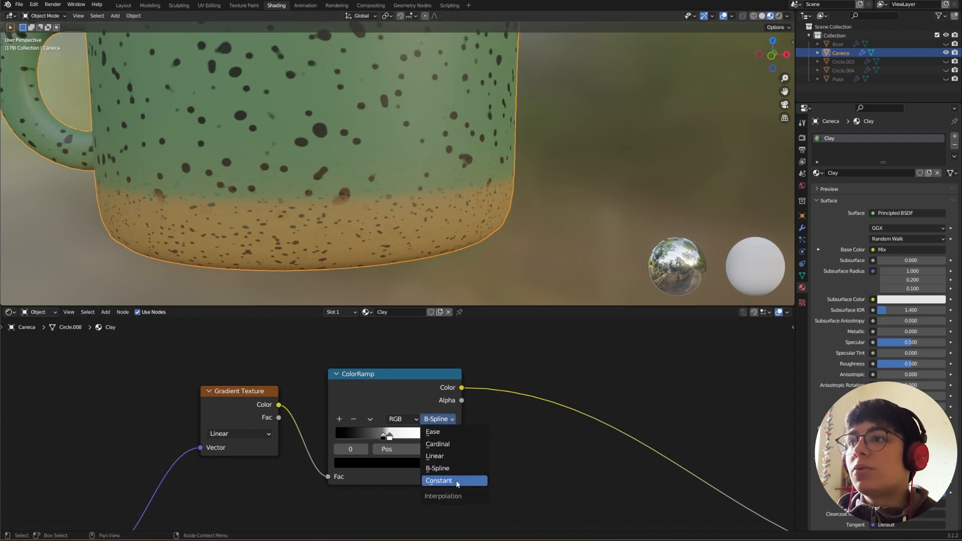
pyautogui.click(438, 479)
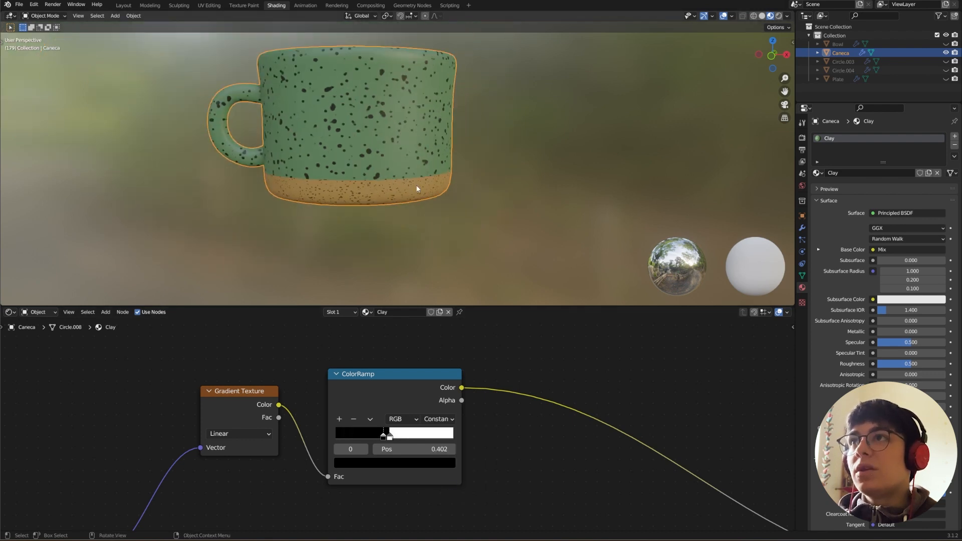
pyautogui.scroll(3)
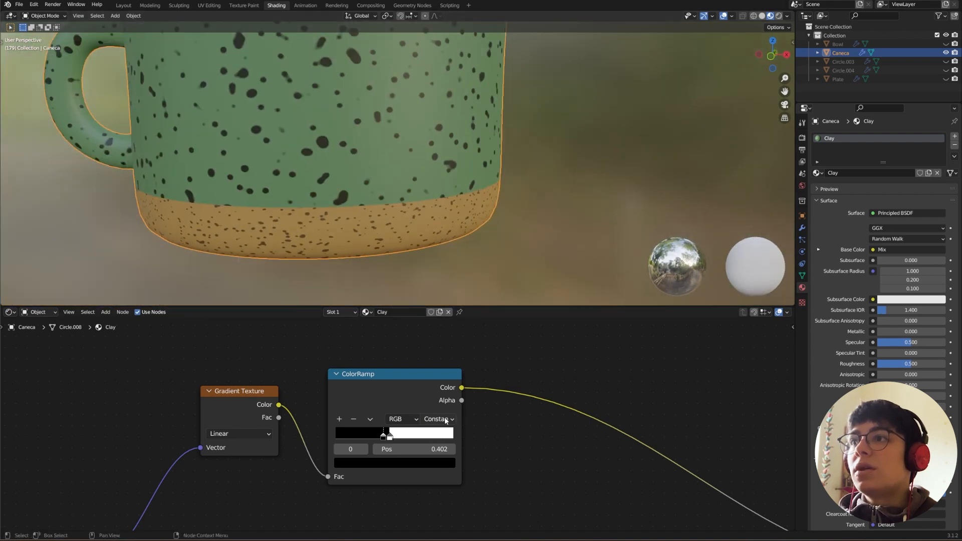
pyautogui.click(439, 419)
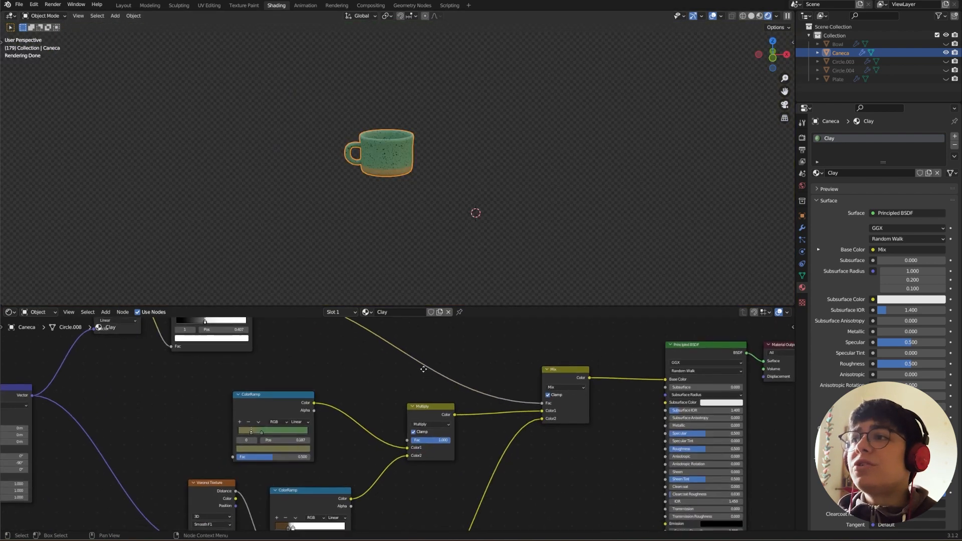
pyautogui.scroll(-3)
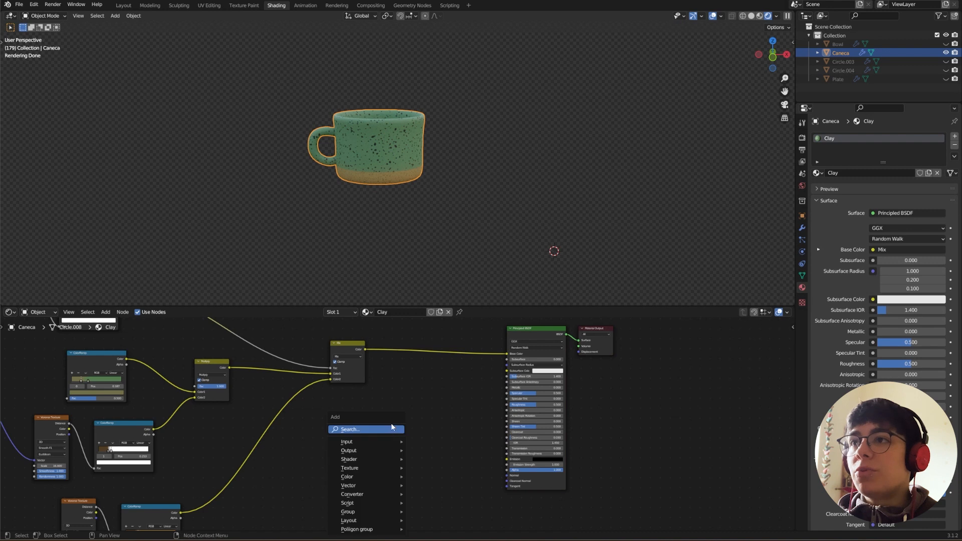
# Link Geometry Pointiness to Roughness through a ColorRamp with stops pulled inward.
pyautogui.write('geom')
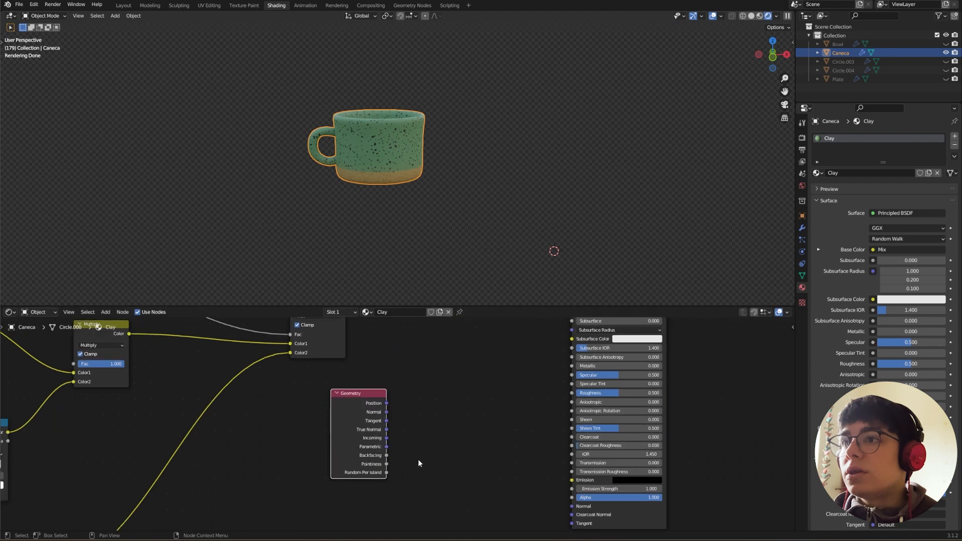
pyautogui.moveTo(387, 463); pyautogui.dragTo(570, 393)
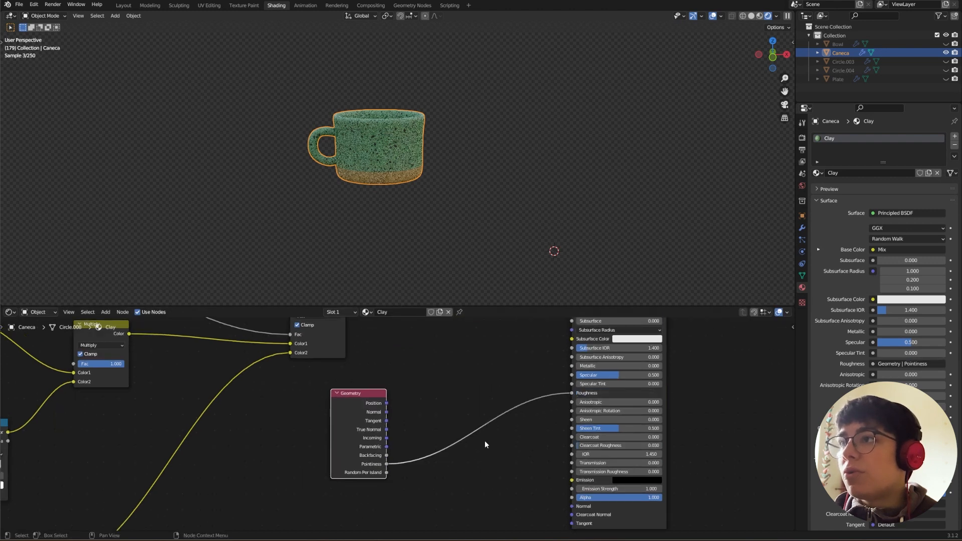
pyautogui.write('c')
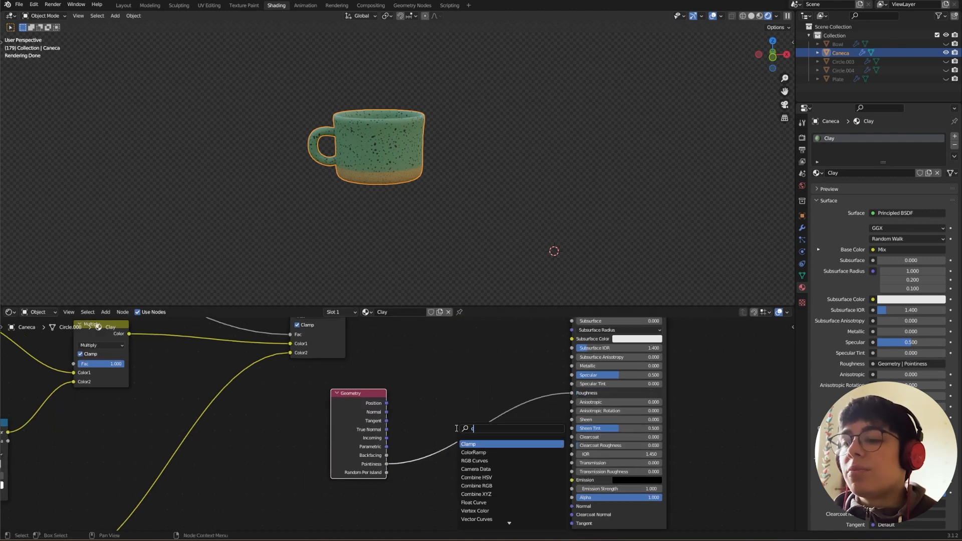
pyautogui.click(473, 452)
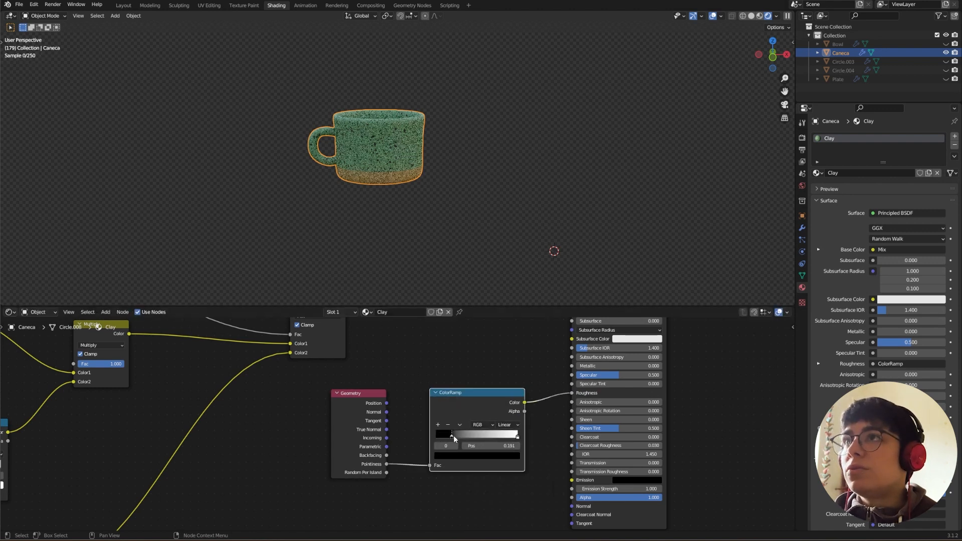
pyautogui.moveTo(453, 433); pyautogui.dragTo(466, 434)
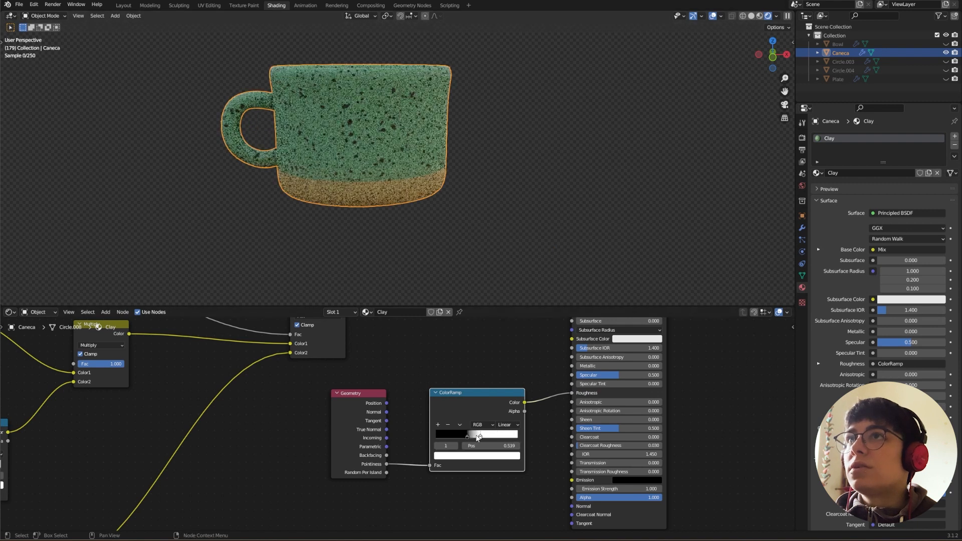
pyautogui.moveTo(478, 434); pyautogui.dragTo(507, 433)
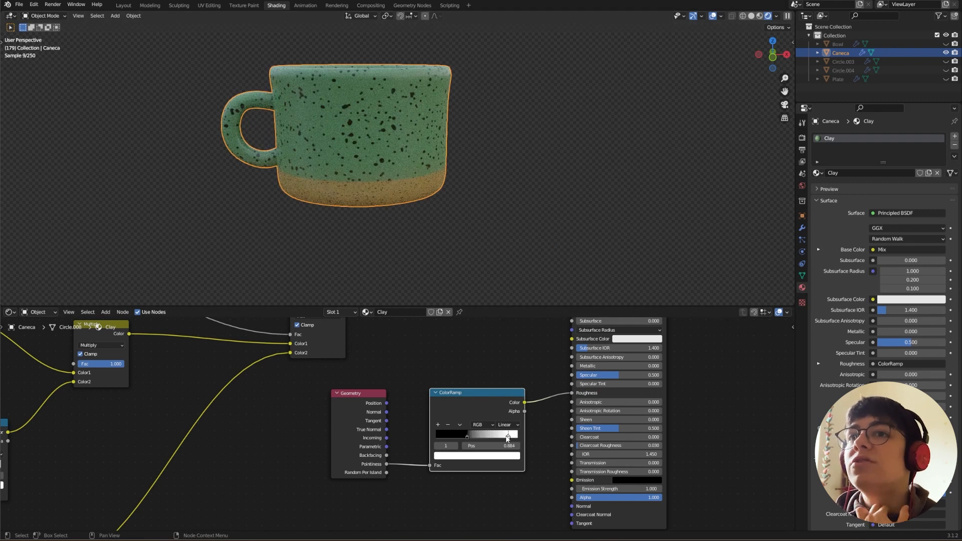
pyautogui.moveTo(507, 433); pyautogui.dragTo(498, 433)
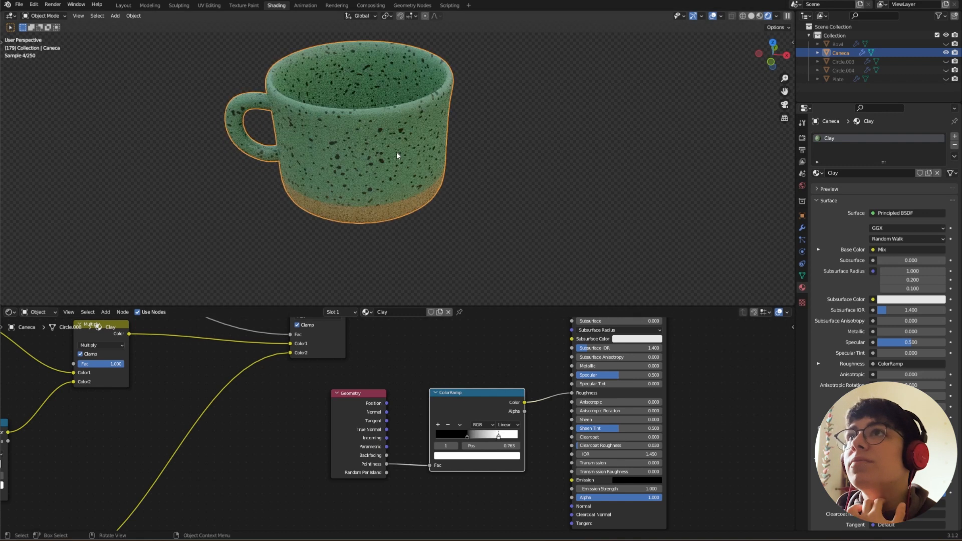
pyautogui.moveTo(498, 436); pyautogui.dragTo(484, 436)
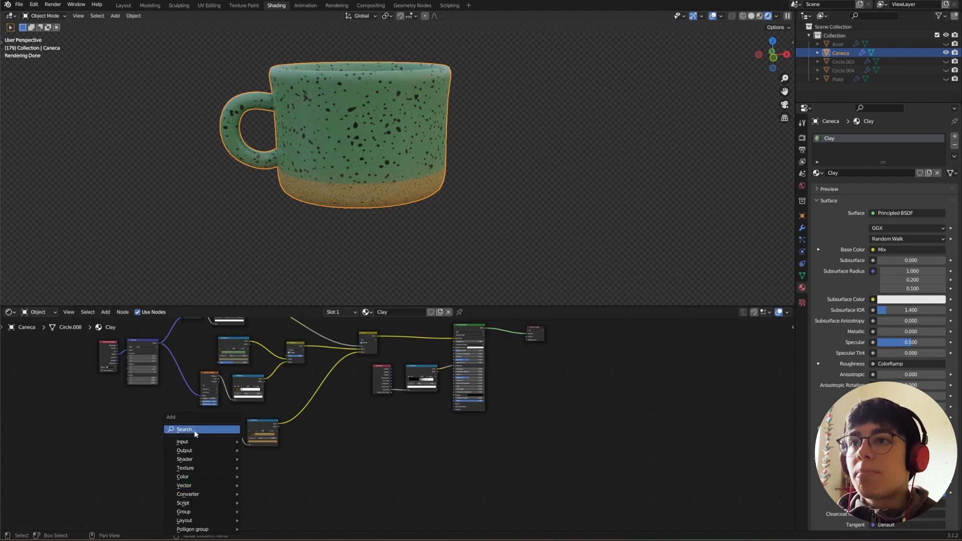
# Add Musgrave Texture into a new MixRGB node, then add a Mapping node.
pyautogui.write('mus')
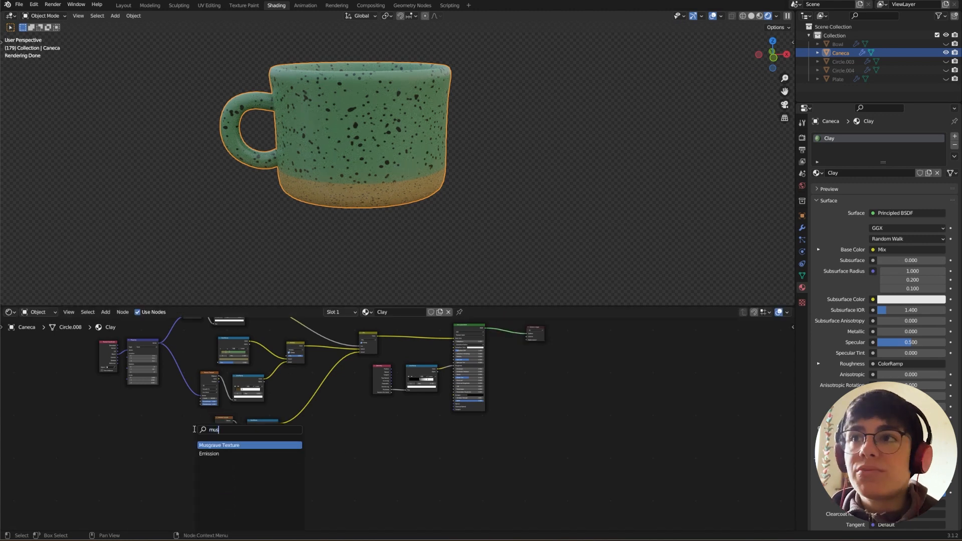
pyautogui.click(218, 444)
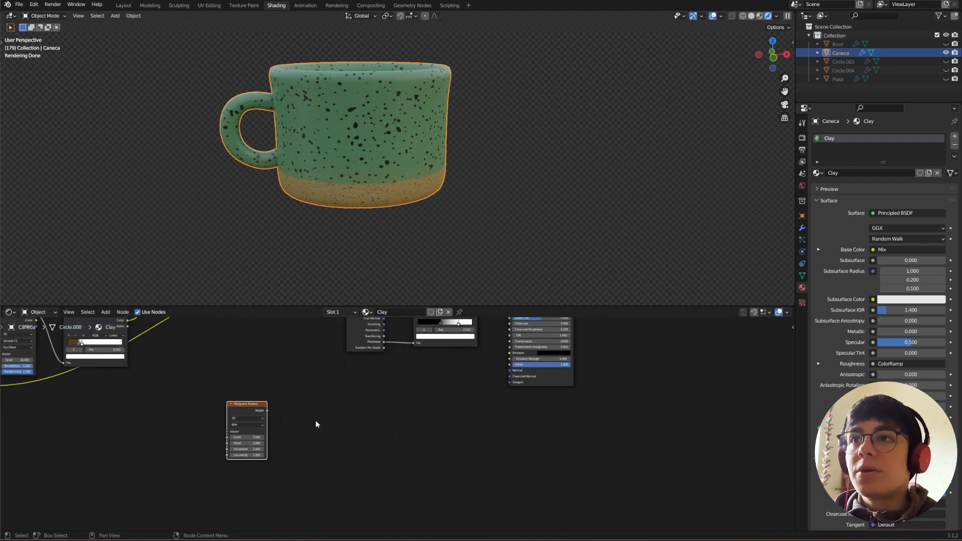
pyautogui.write('mi')
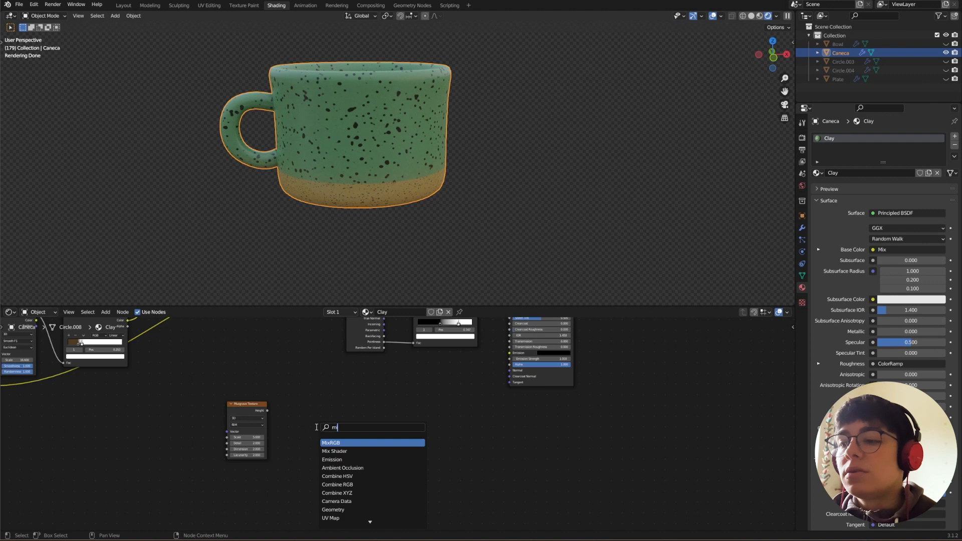
pyautogui.click(329, 442)
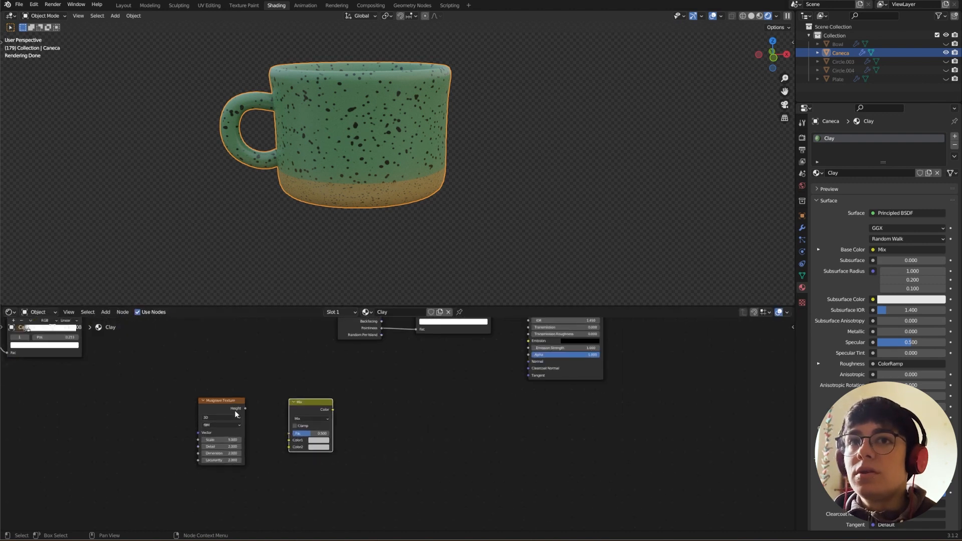
pyautogui.moveTo(244, 408); pyautogui.dragTo(288, 433)
pyautogui.write('m')
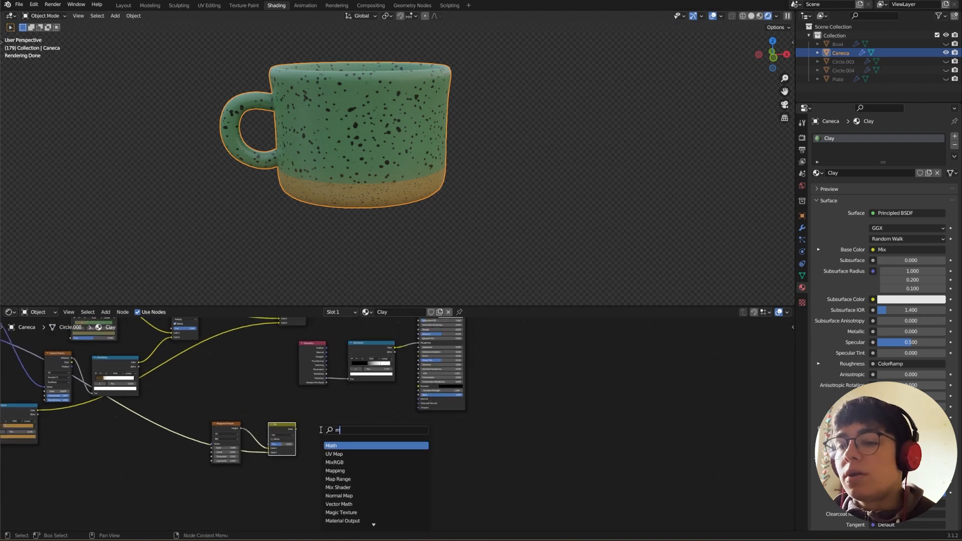
pyautogui.write('a')
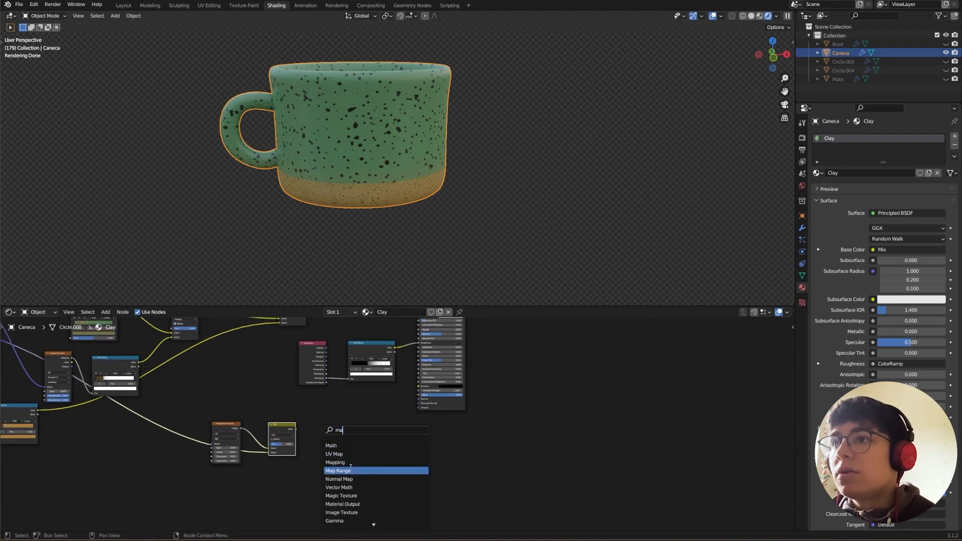
pyautogui.click(334, 462)
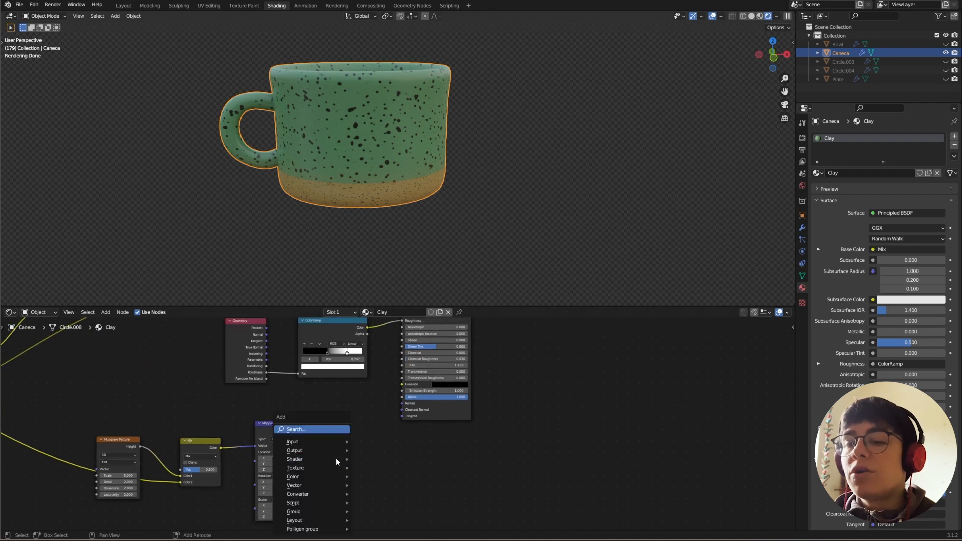
# Add a Voronoi Texture and a ColorRamp node after the Mapping node.
pyautogui.write('vor')
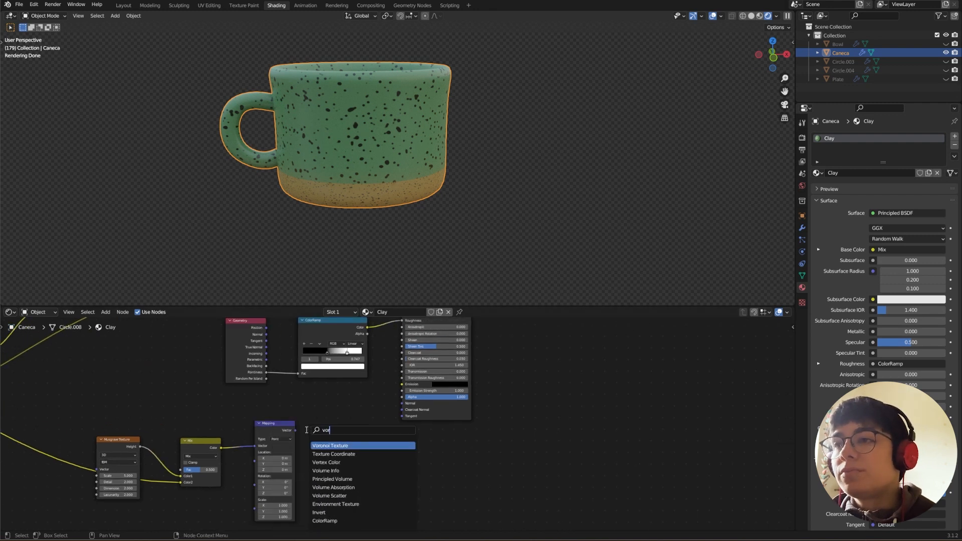
pyautogui.click(330, 445)
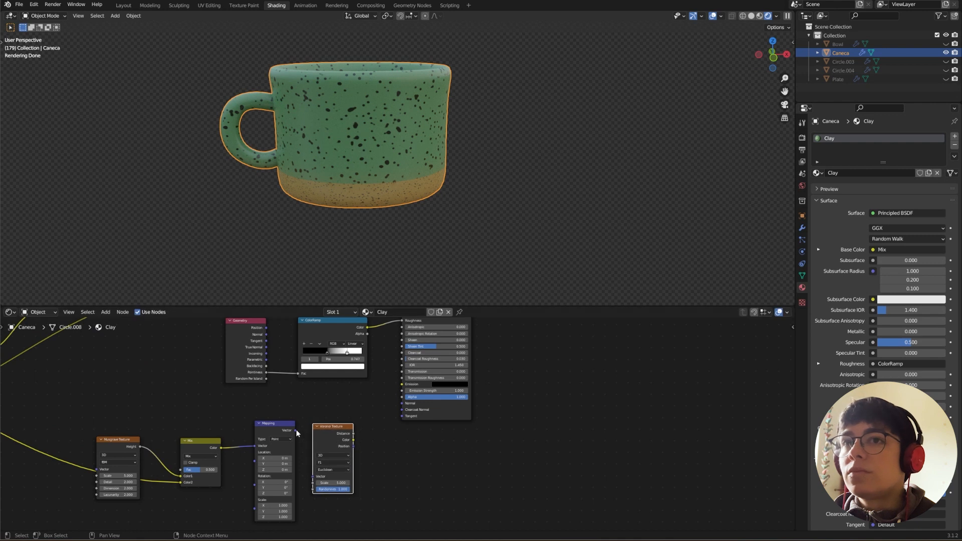
pyautogui.moveTo(390, 474)
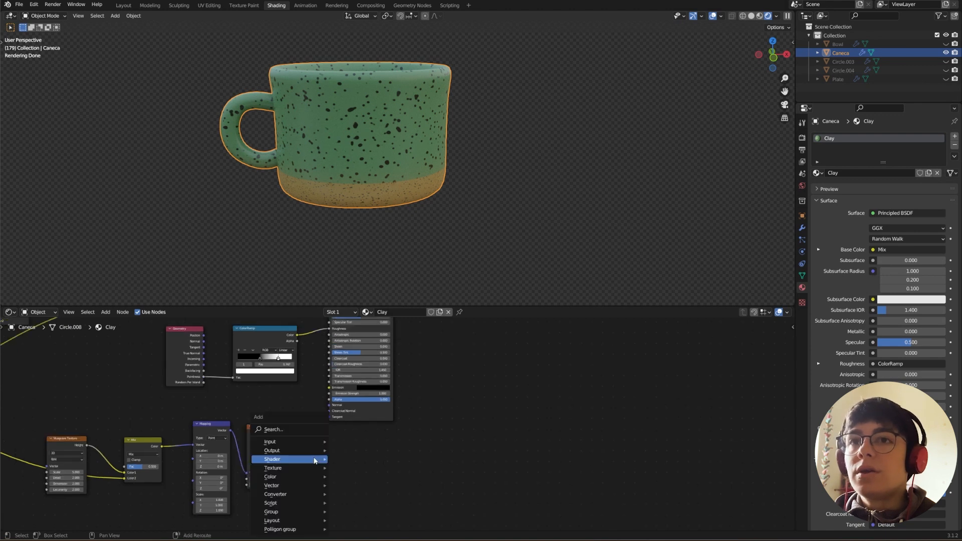
pyautogui.write('col')
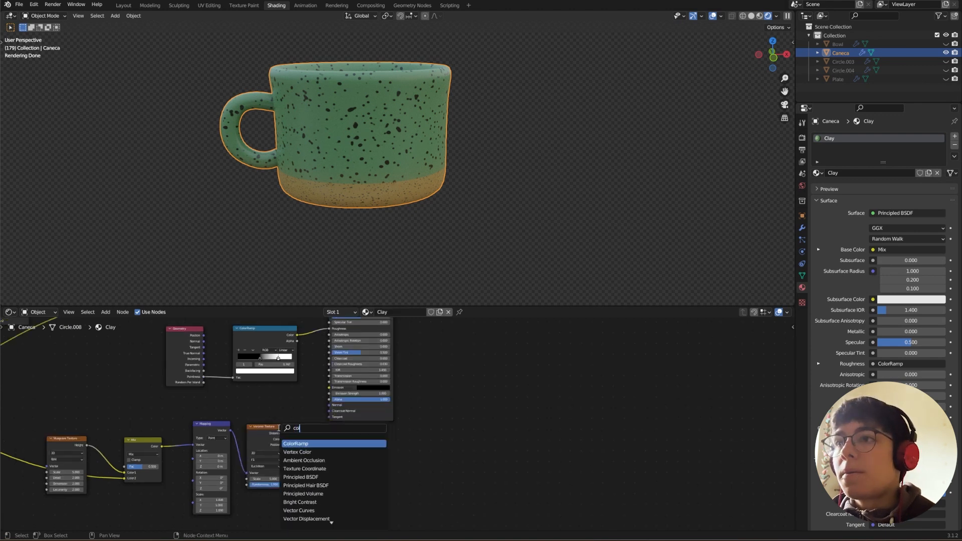
pyautogui.click(297, 443)
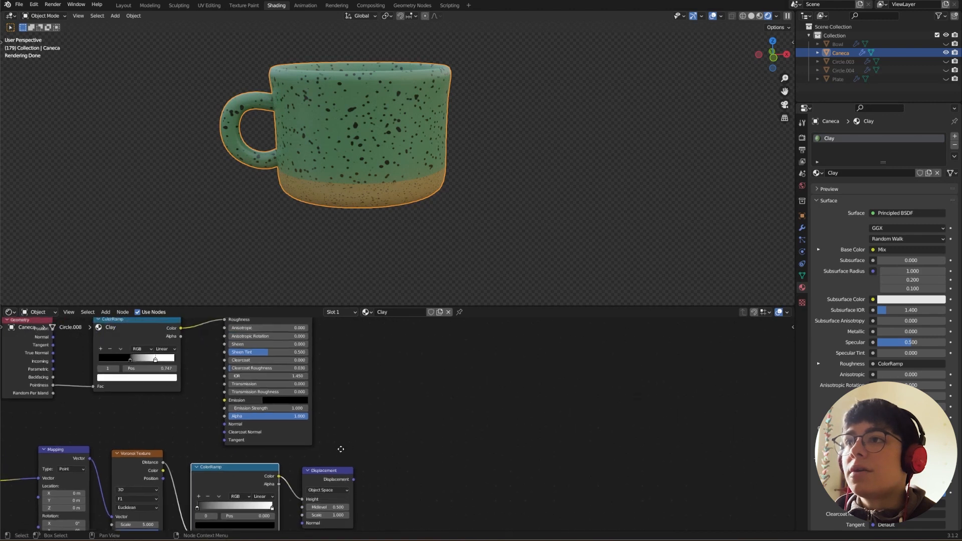
# Route the ColorRamp through a Displacement node into the Material Output's Displacement socket.
pyautogui.scroll(-3)
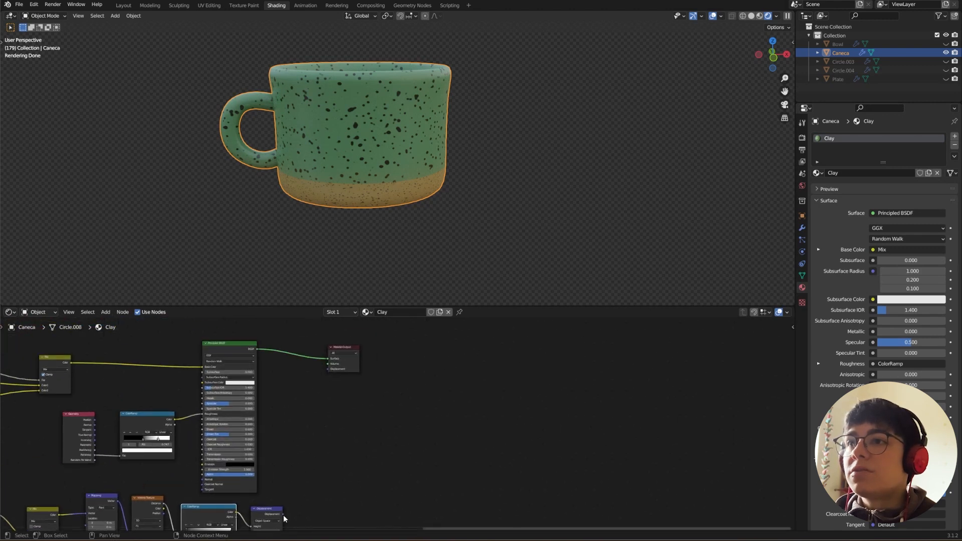
pyautogui.moveTo(275, 524); pyautogui.dragTo(326, 369)
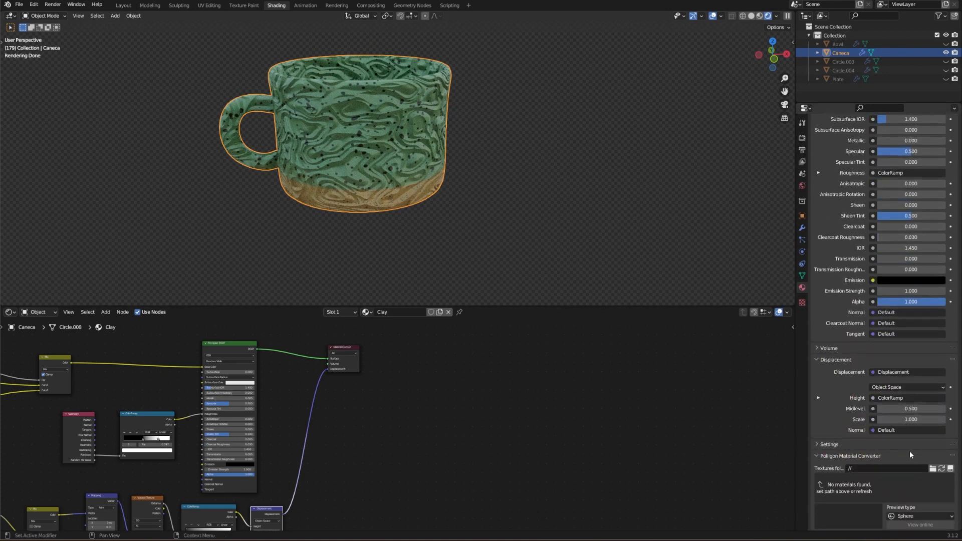
# Set the Clay material's Surface displacement method to Displacement and Bump.
pyautogui.scroll(-3)
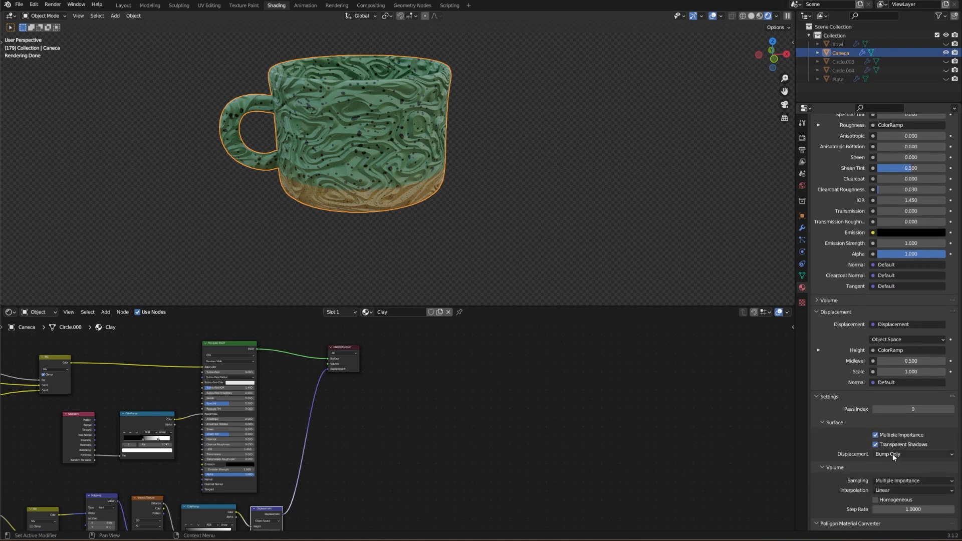
pyautogui.click(911, 454)
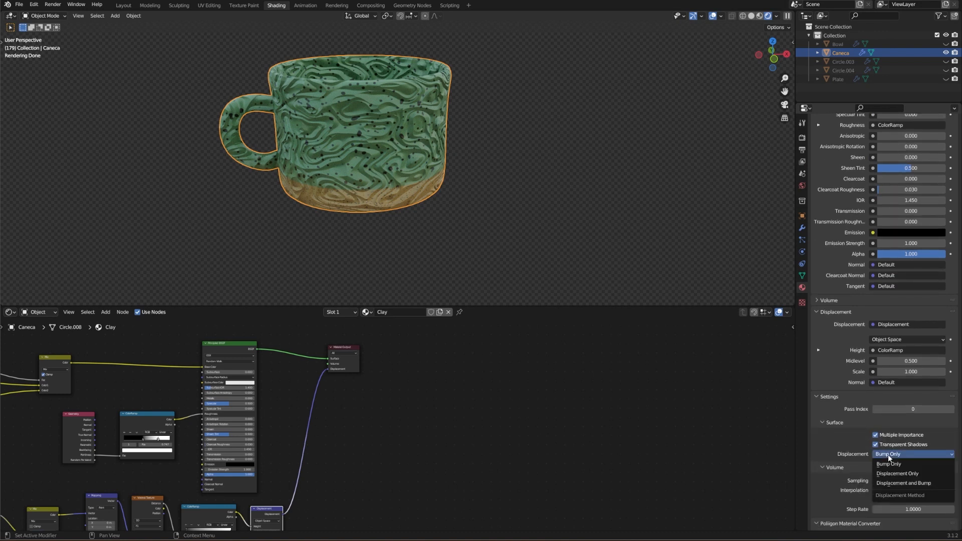
pyautogui.moveTo(901, 483)
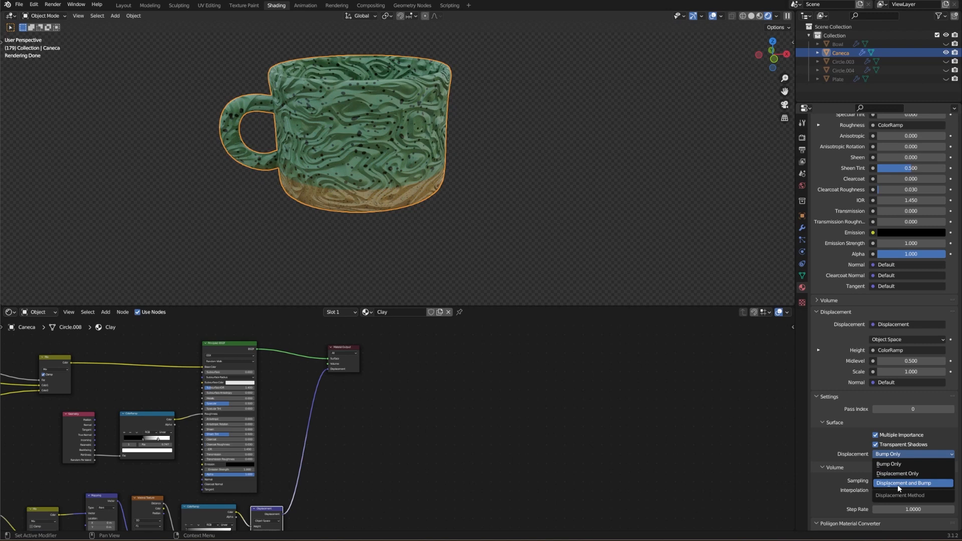
pyautogui.click(902, 483)
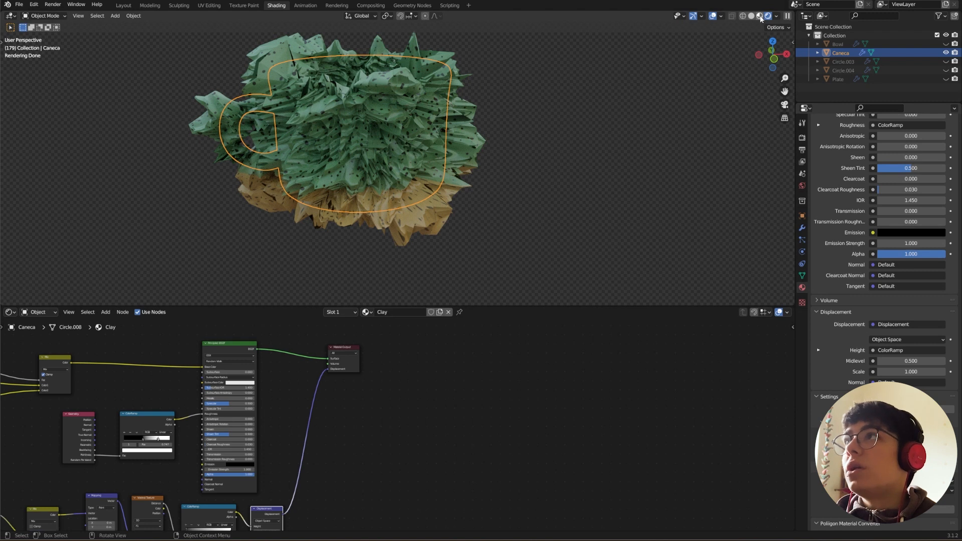
pyautogui.click(766, 15)
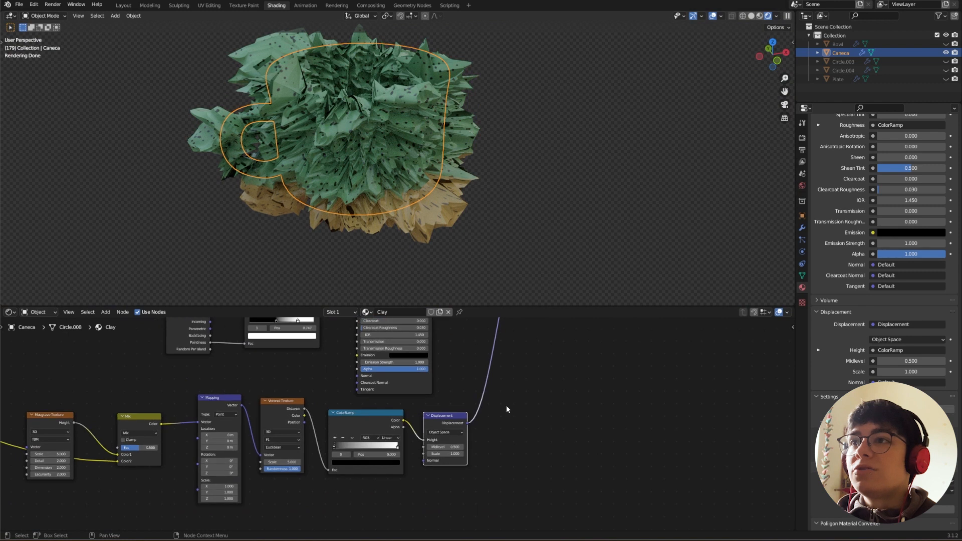
pyautogui.moveTo(336, 454)
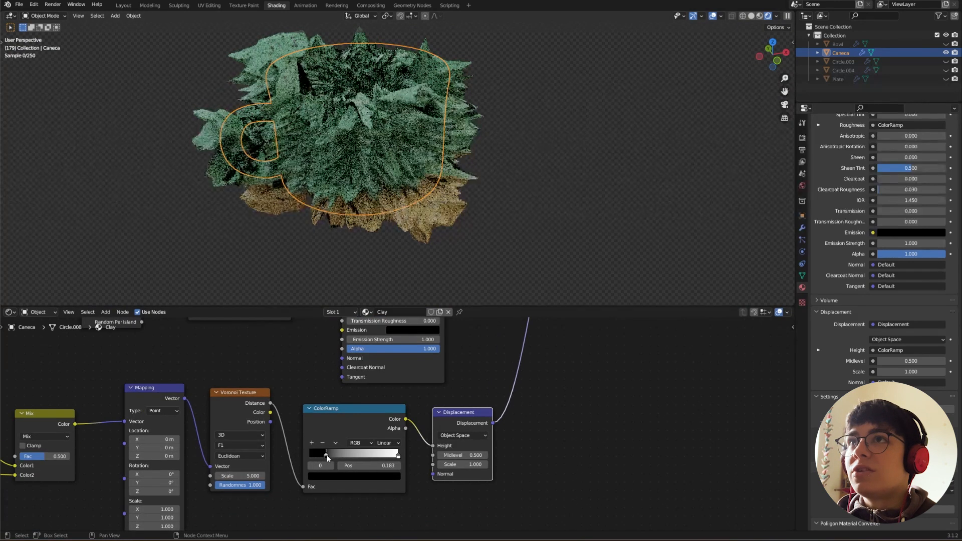
# Narrow the ColorRamp by moving its black stop inward and switch the Voronoi feature to Smooth F1.
pyautogui.moveTo(326, 452); pyautogui.dragTo(382, 453)
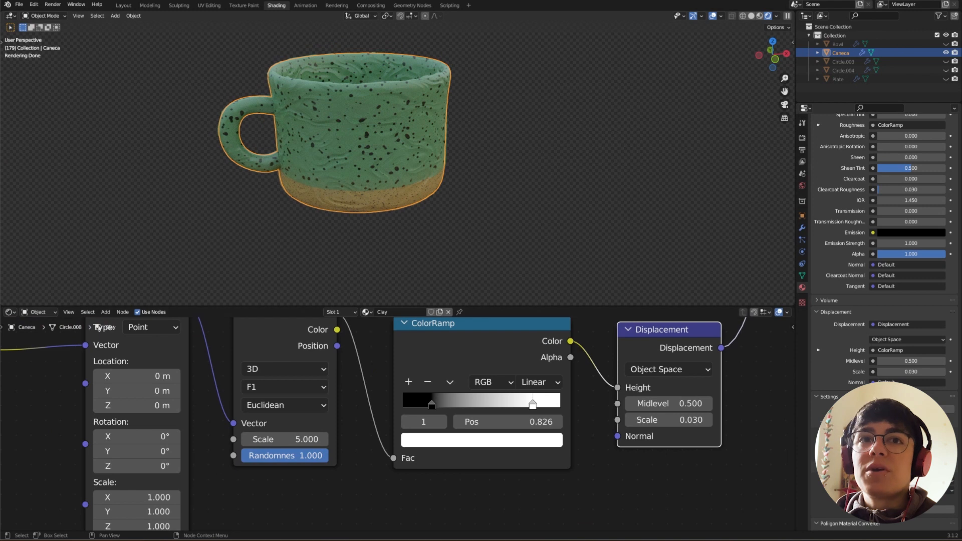
pyautogui.click(284, 386)
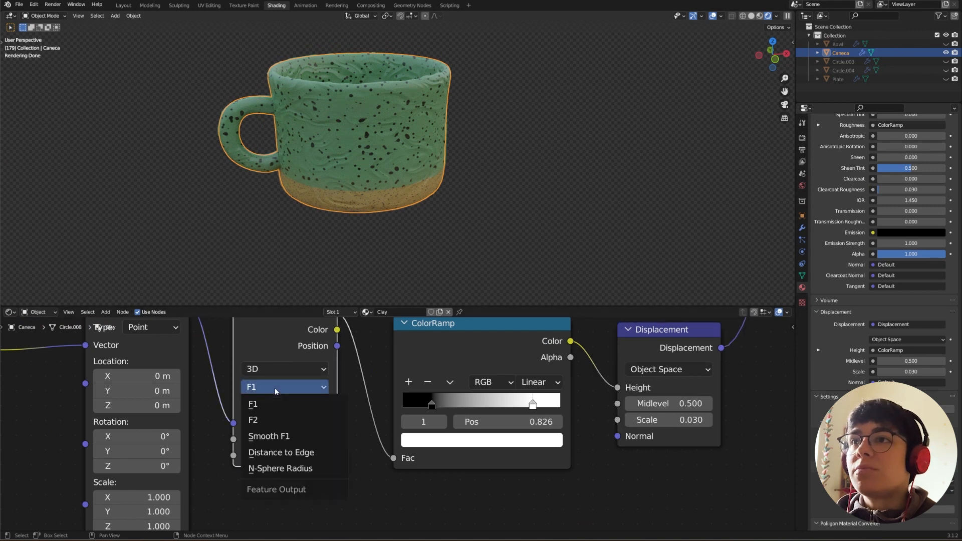
pyautogui.click(269, 436)
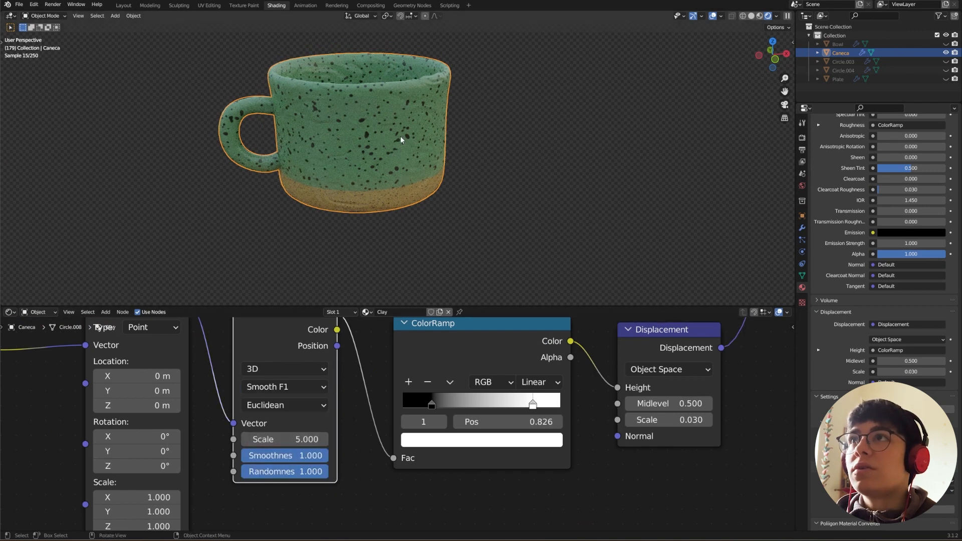